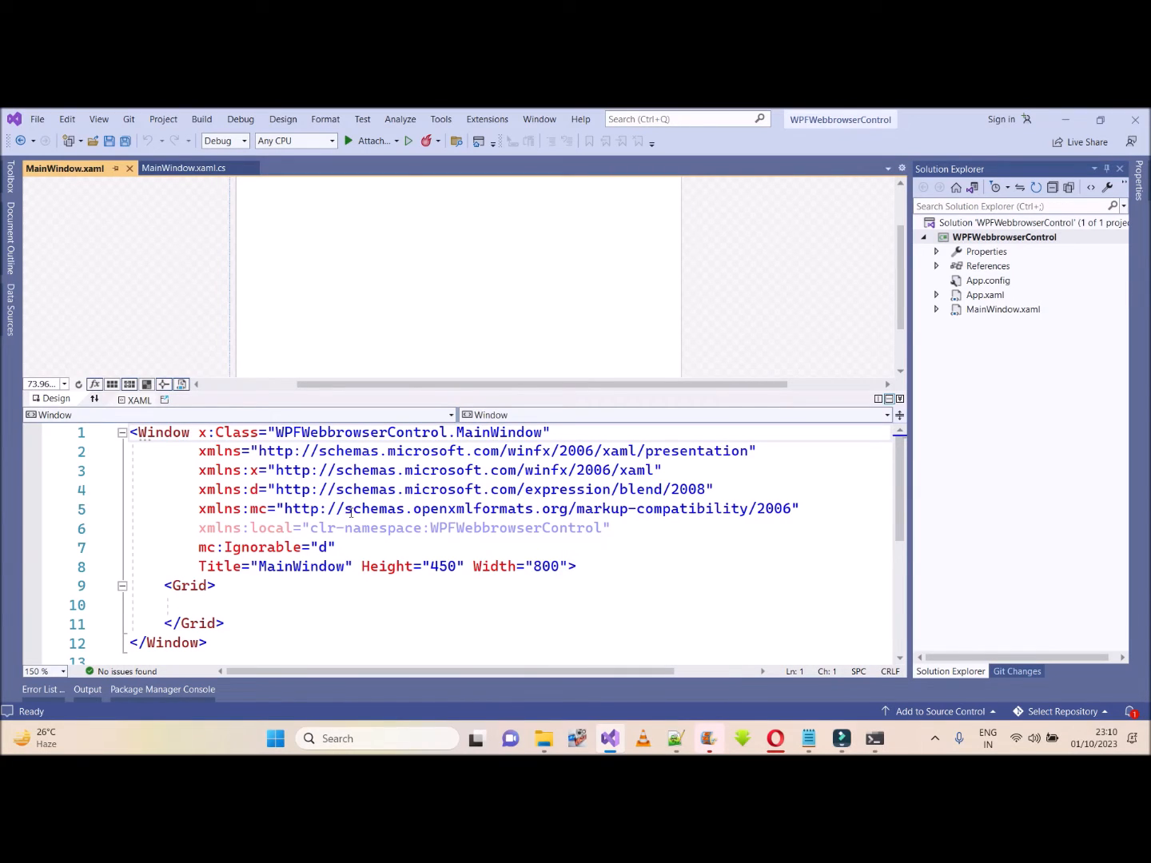
Insert <WebBrowser x:Name="WebbroserControl"/> inside the Grid via IntelliSense and save MainWindow.xaml.
left_click(226, 605)
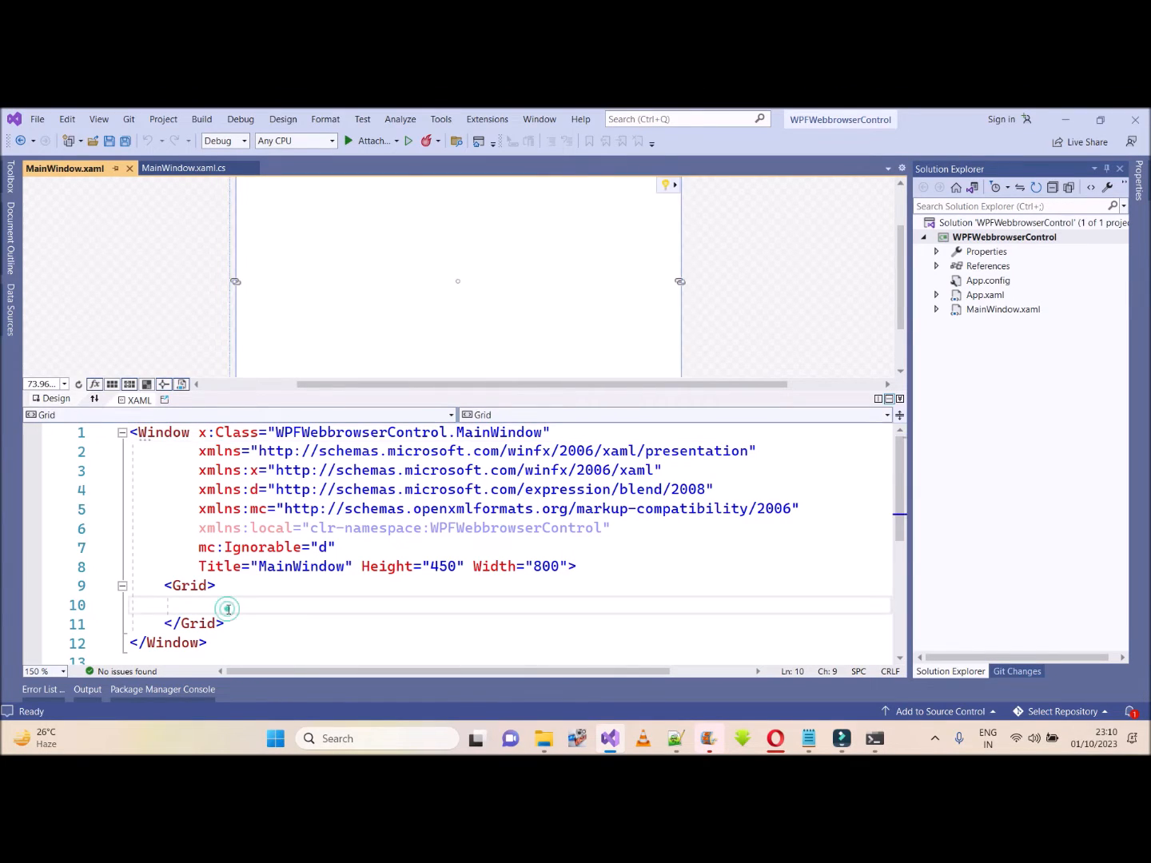
left_click(227, 607)
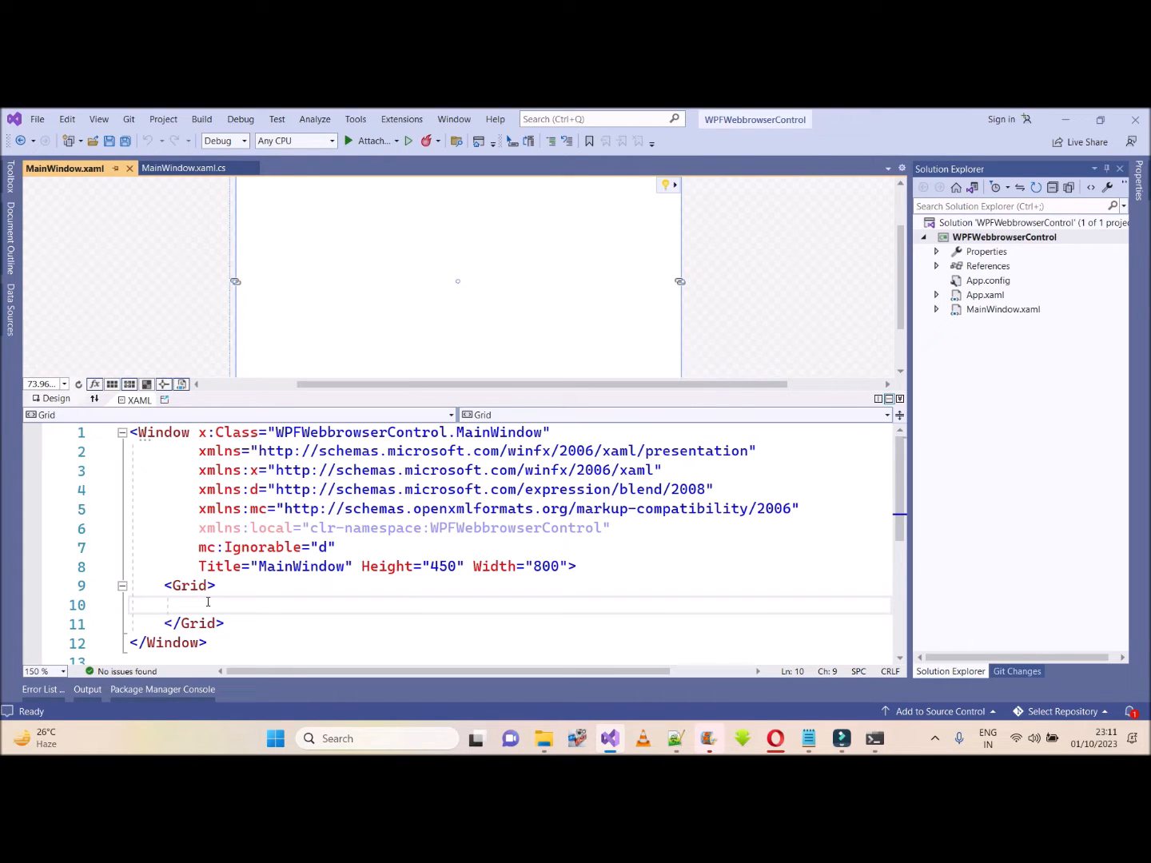
type("<WebBrowser")
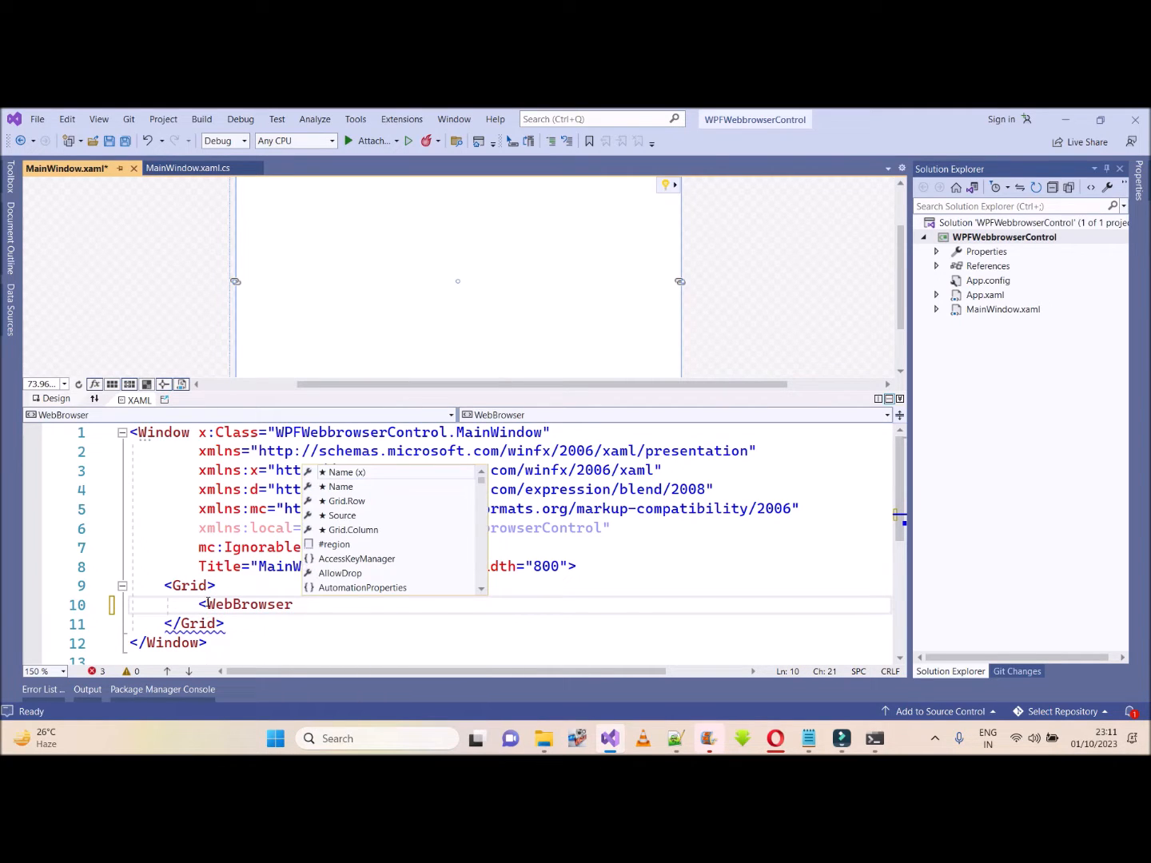
type("x:n")
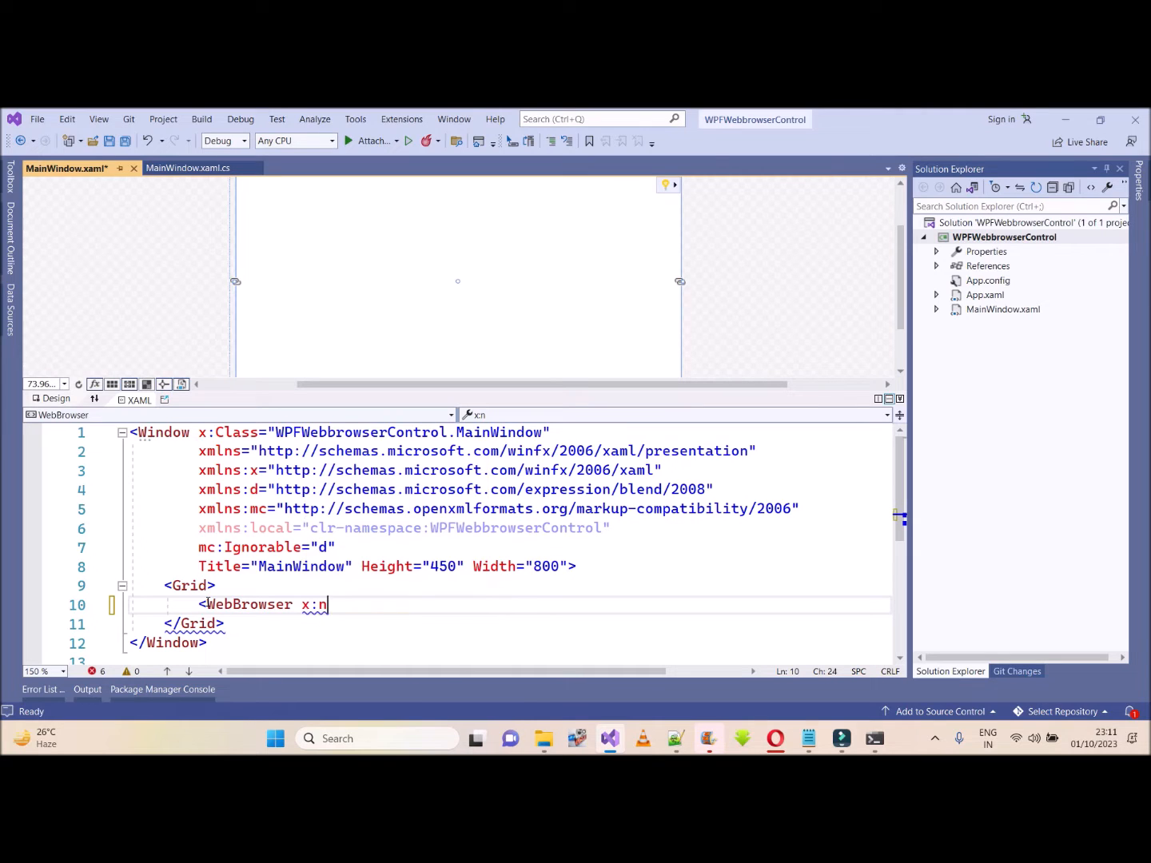
type("Name=\"\"")
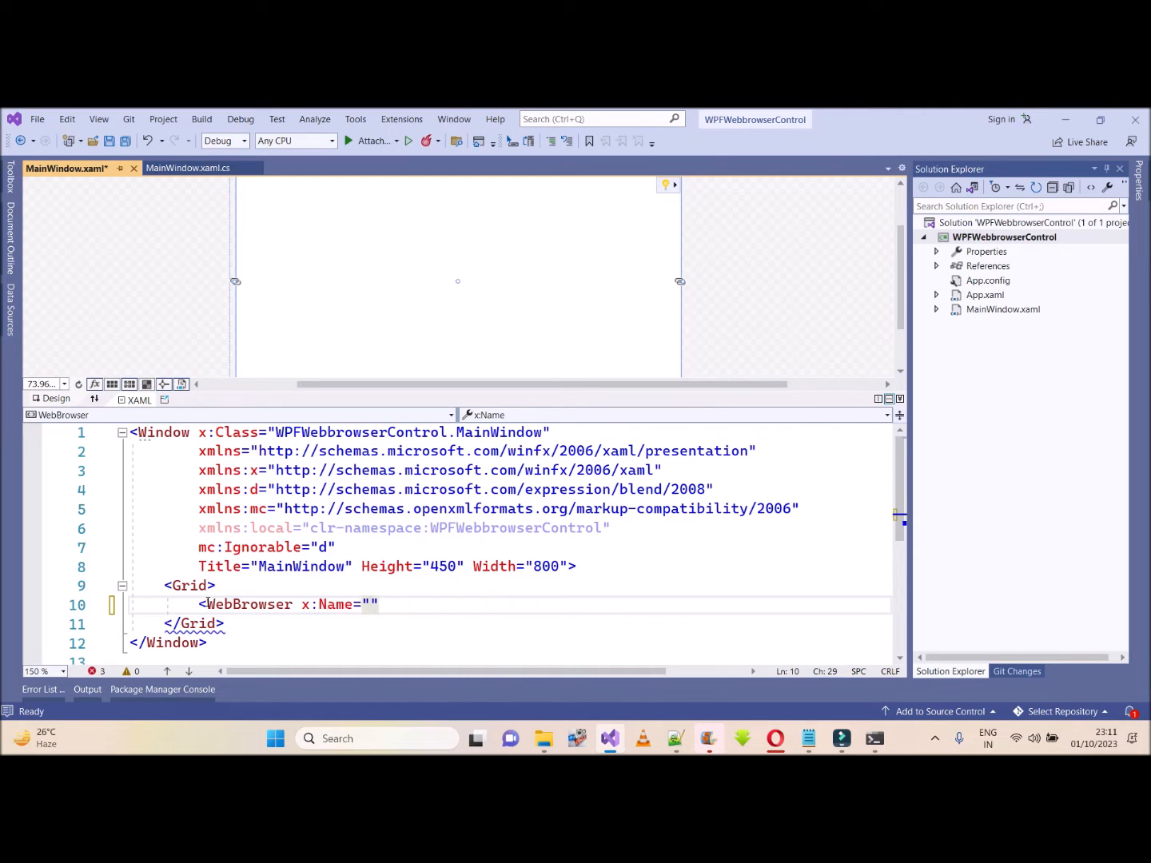
type("Webbr")
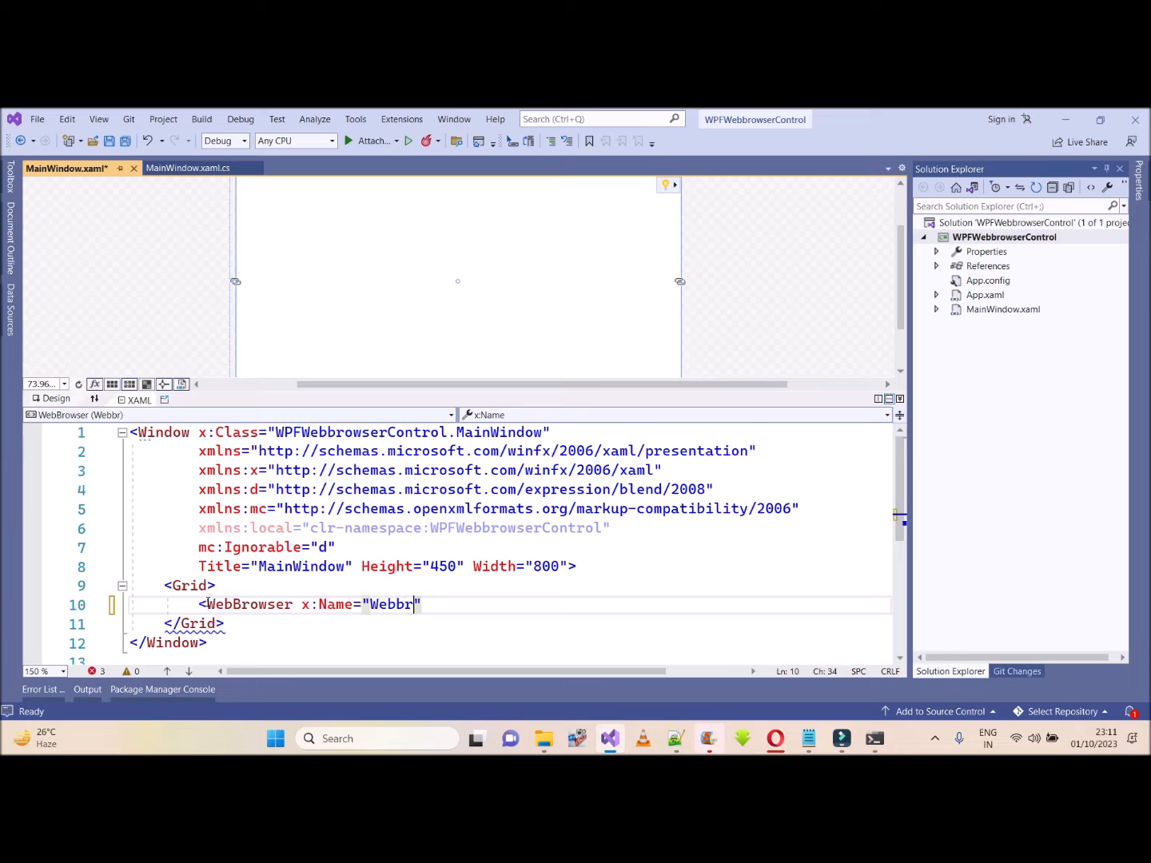
type("oserCon")
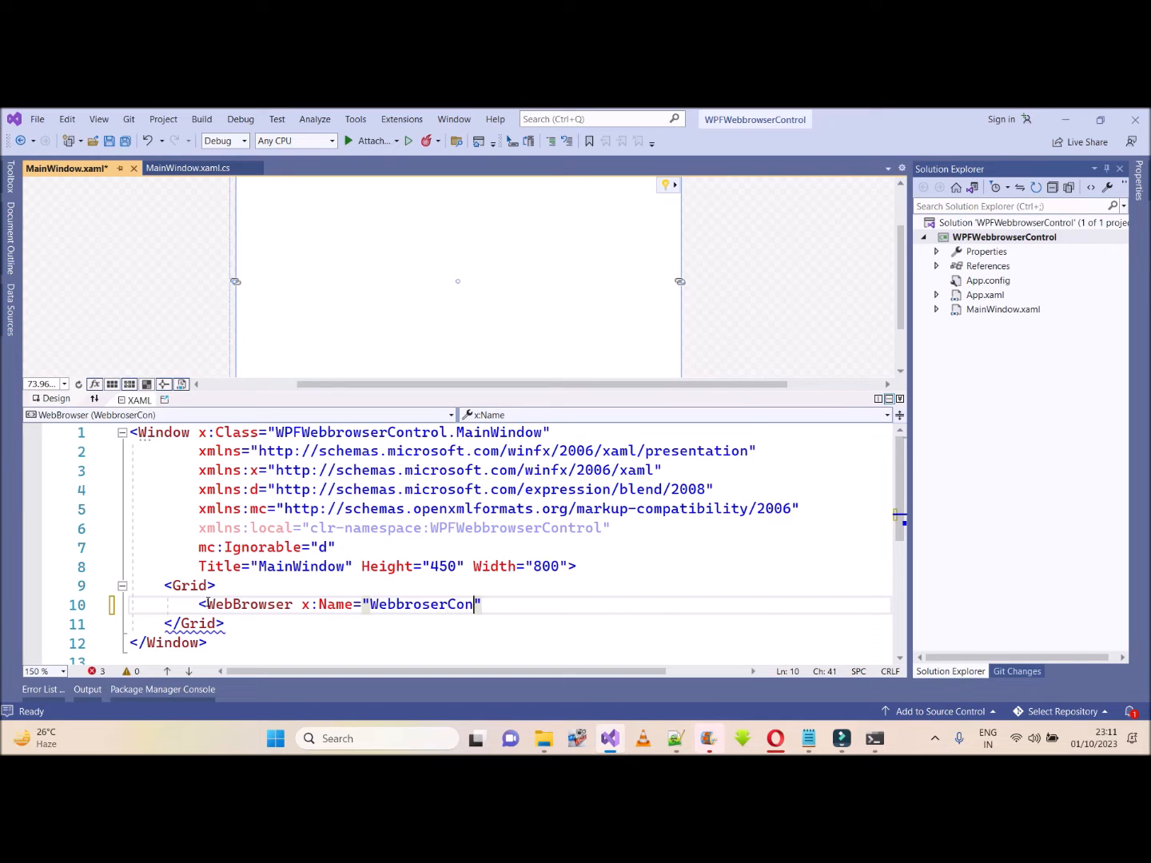
type("trol")
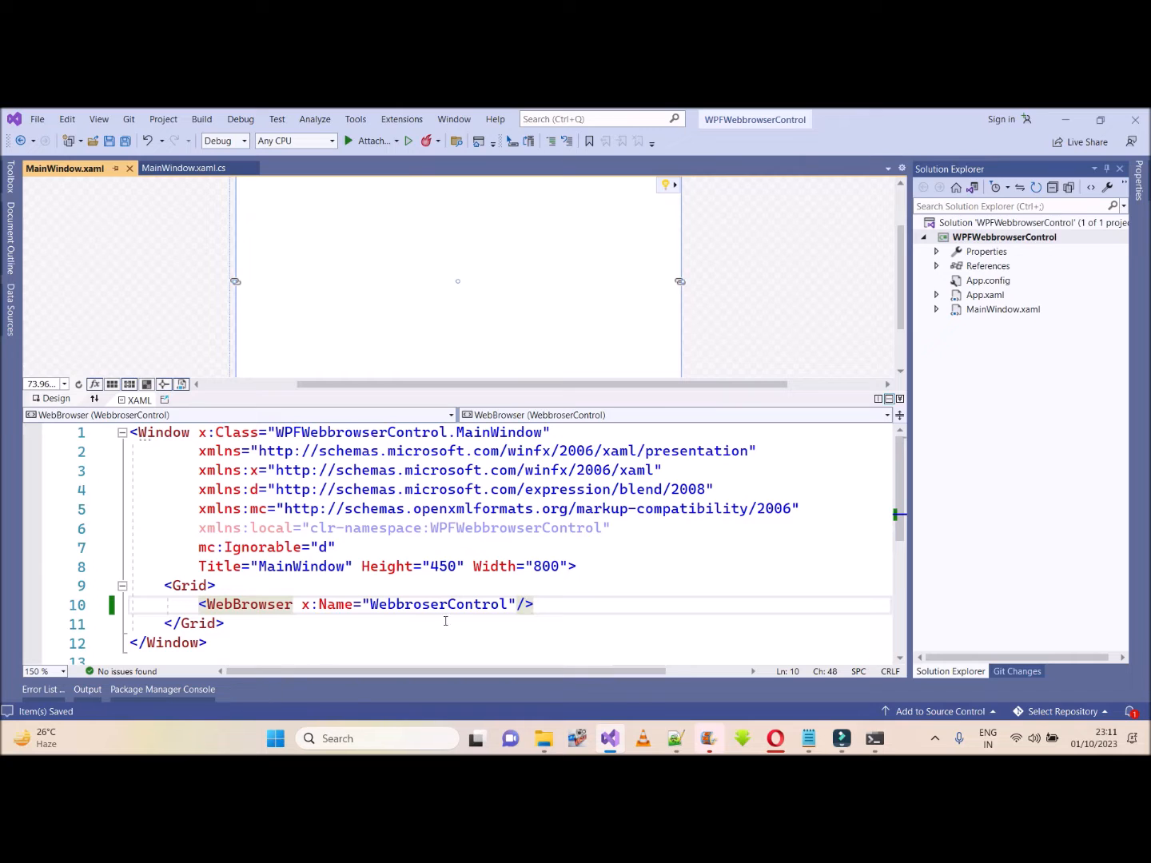
Switch to MainWindow.xaml.cs via View Code and subscribe this.Loaded to a generated MainWindow_Loaded handler.
right_click(444, 620)
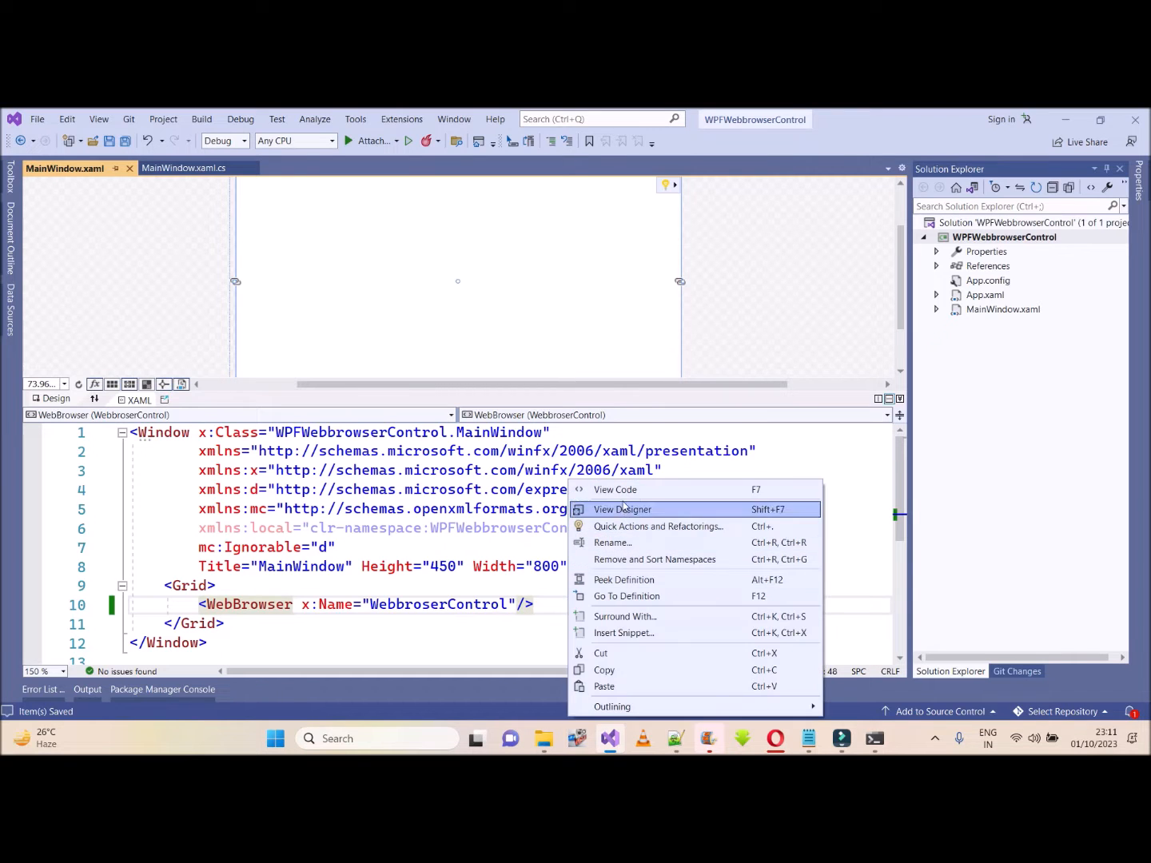
left_click(617, 490)
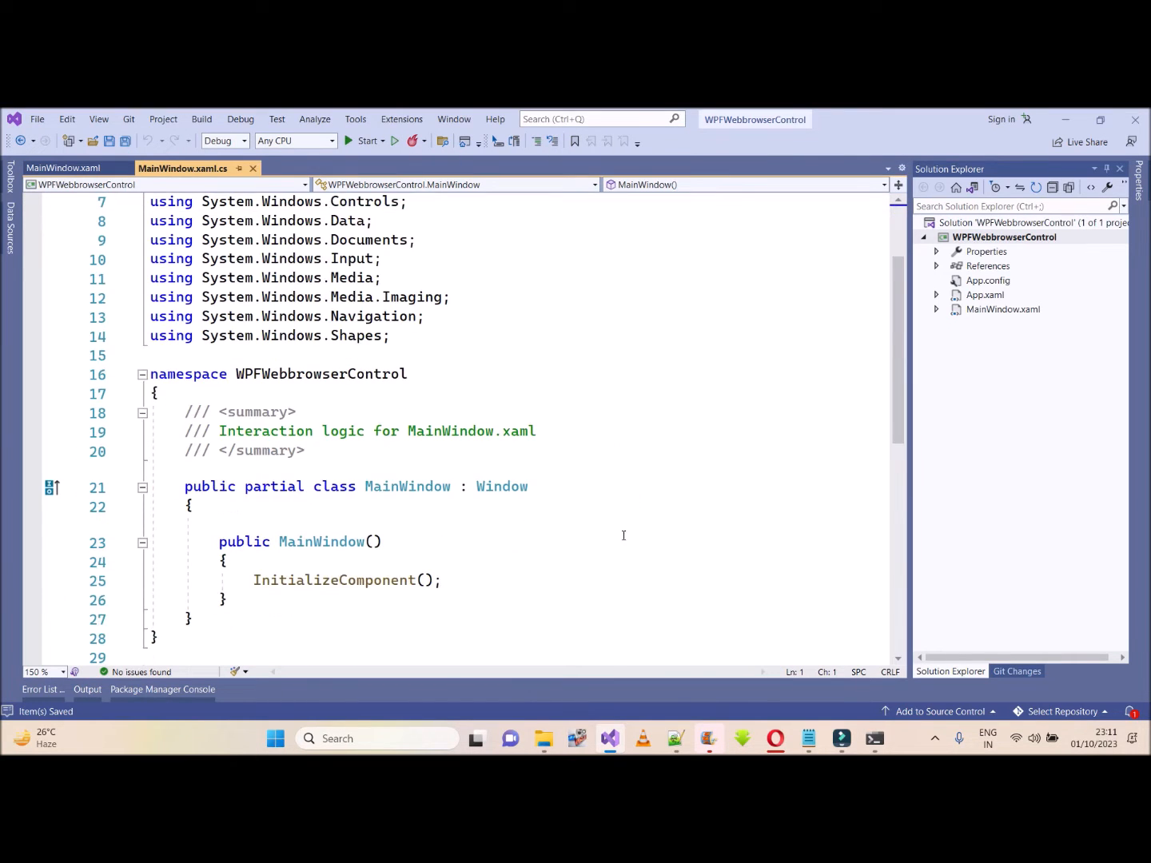
left_click(454, 580)
type("this.Loaded += MainWindow_Loaded;")
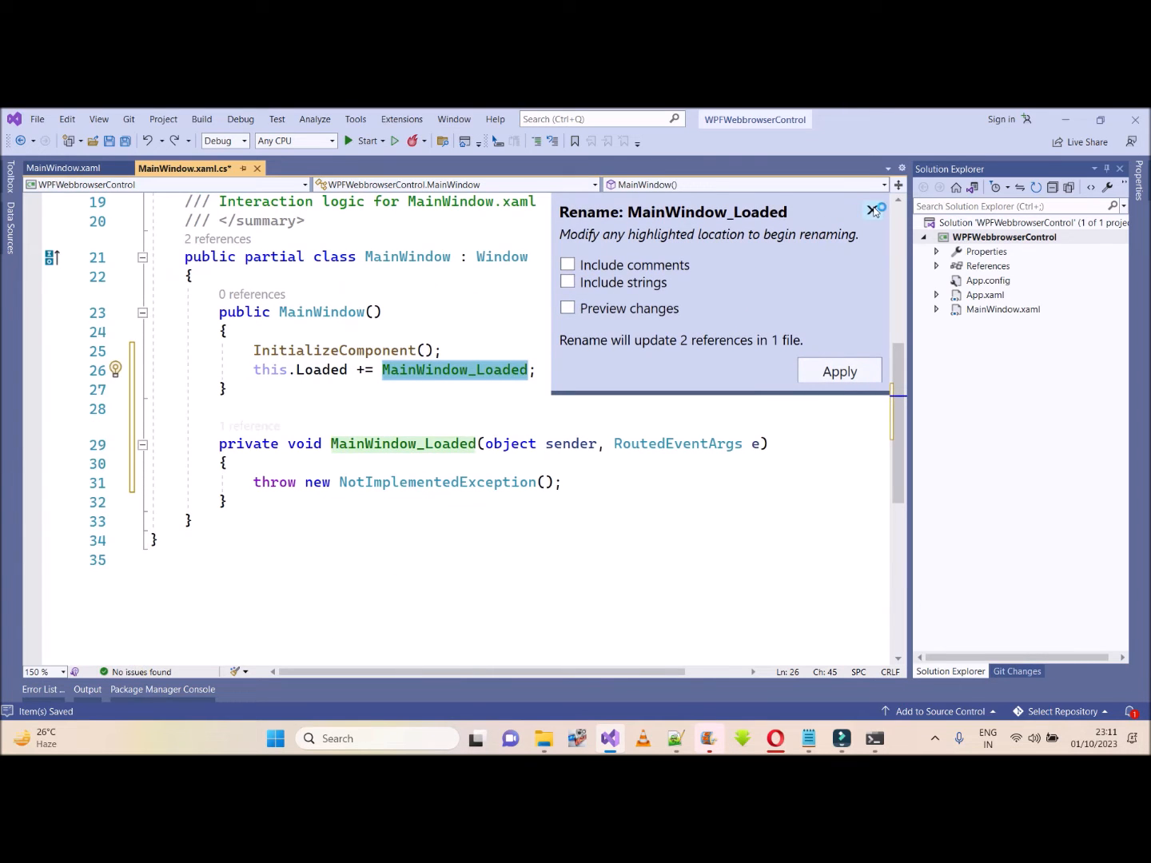
left_click(872, 211)
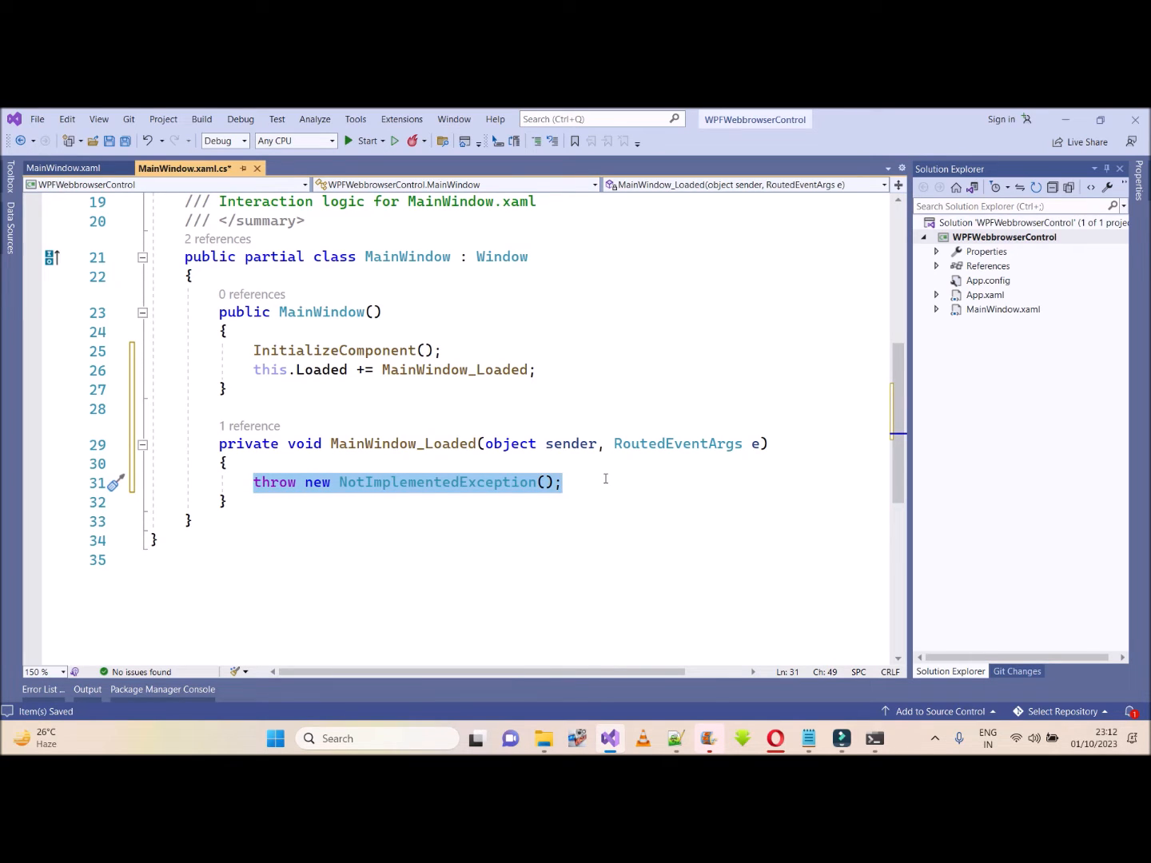
Start referencing the control in MainWindow_Loaded, copying the WebbroserControl name from the XAML.
type("web")
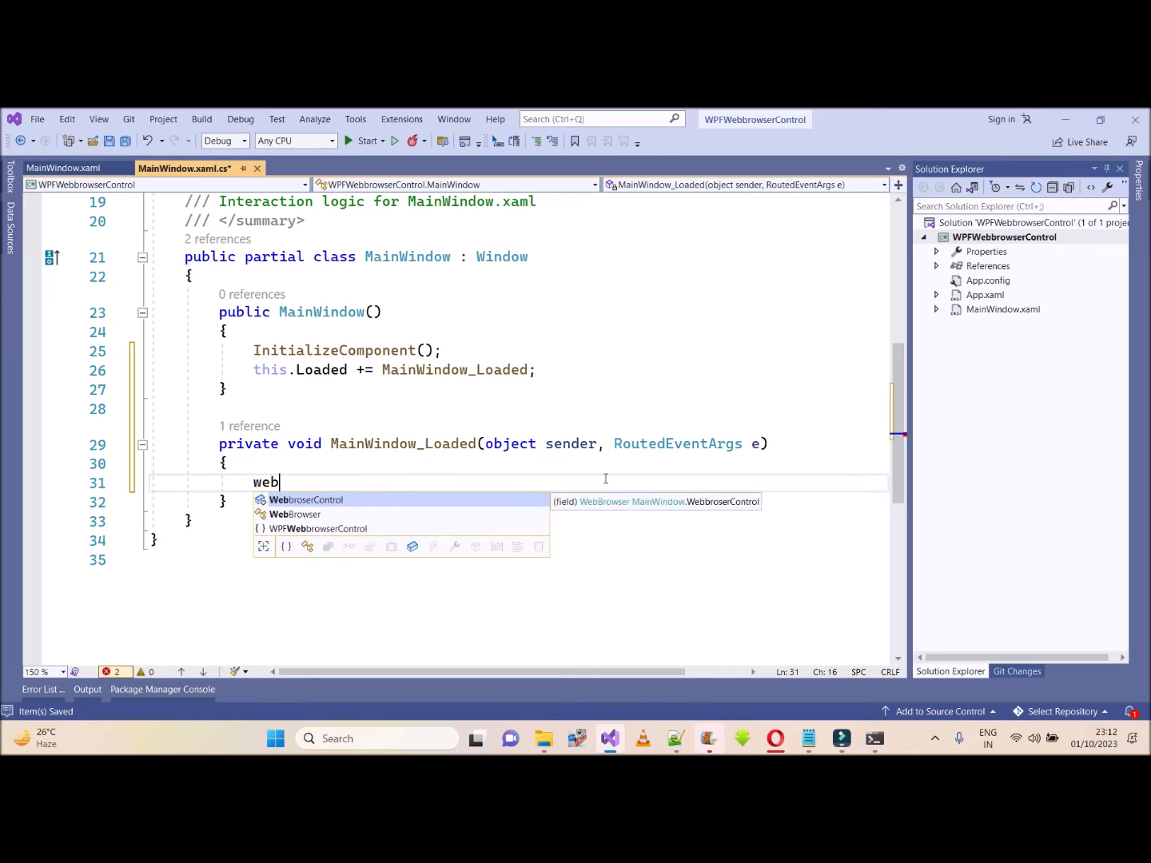
key("down")
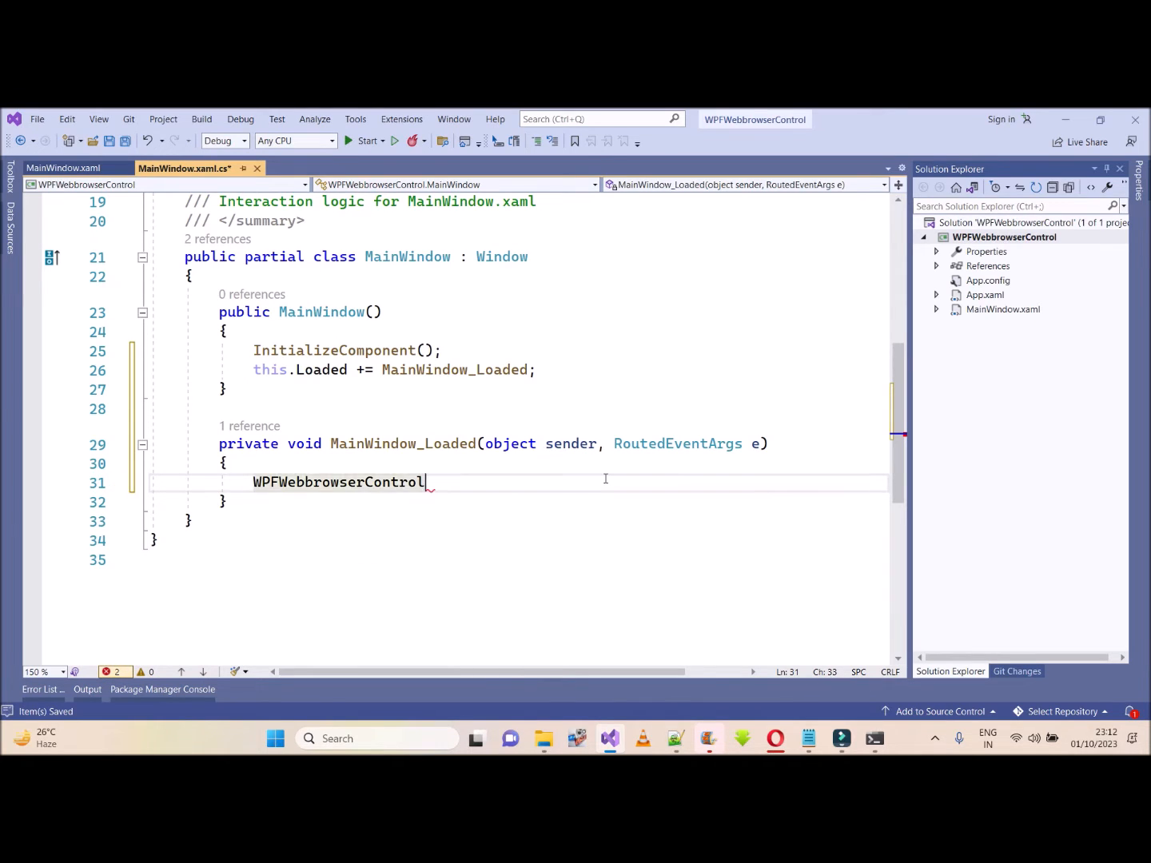
type(".")
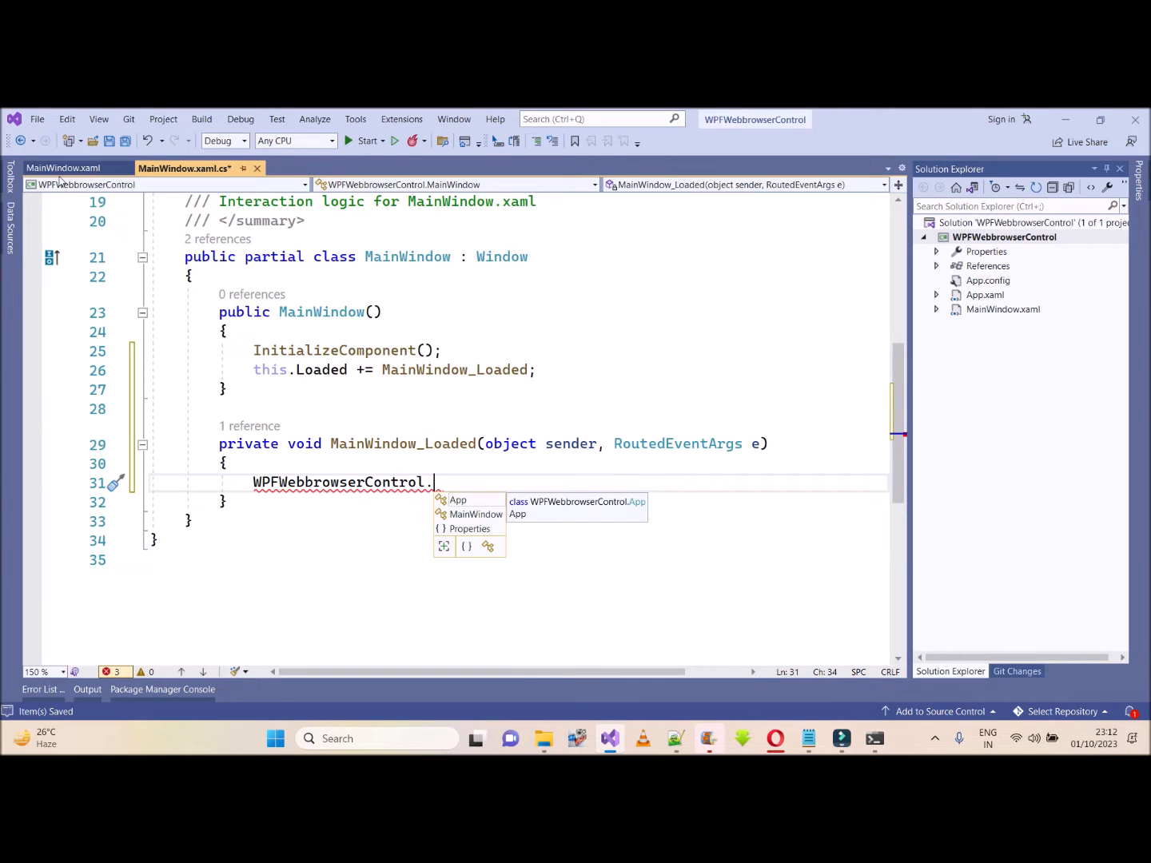
left_click(64, 168)
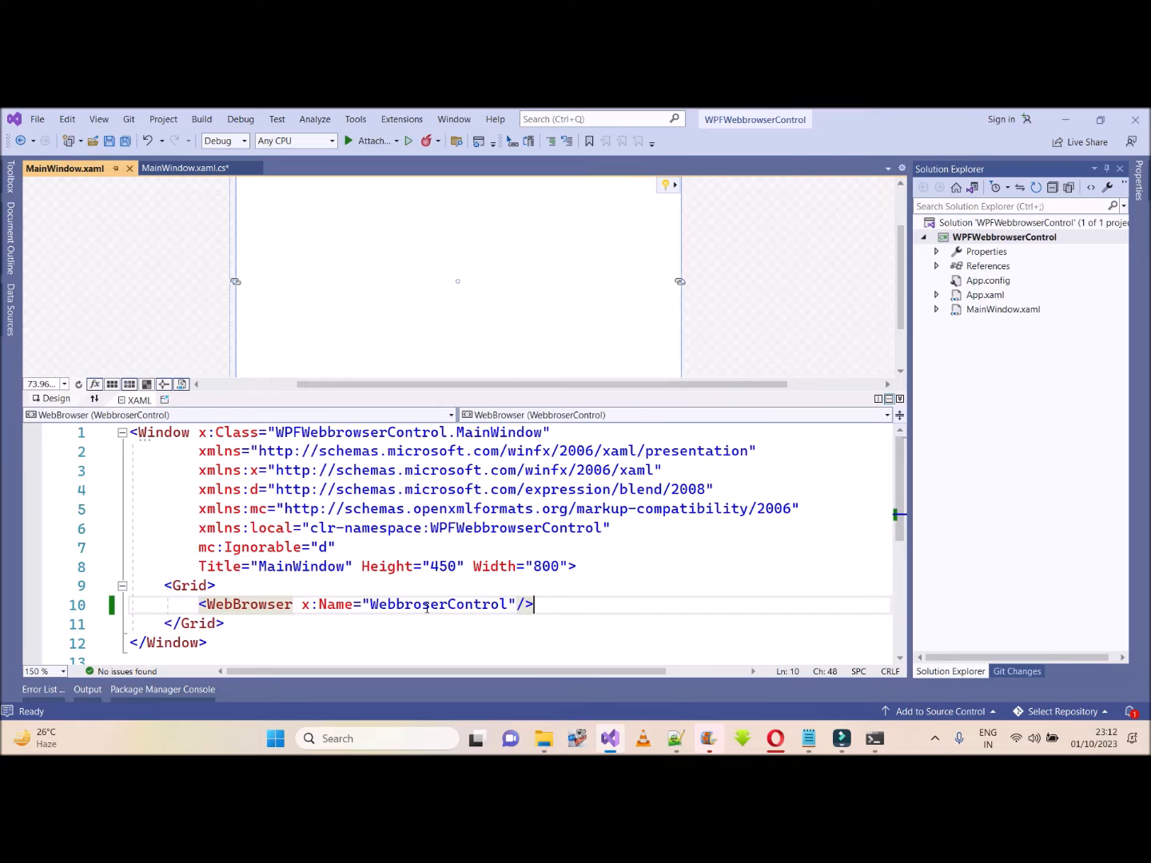
double_click(438, 604)
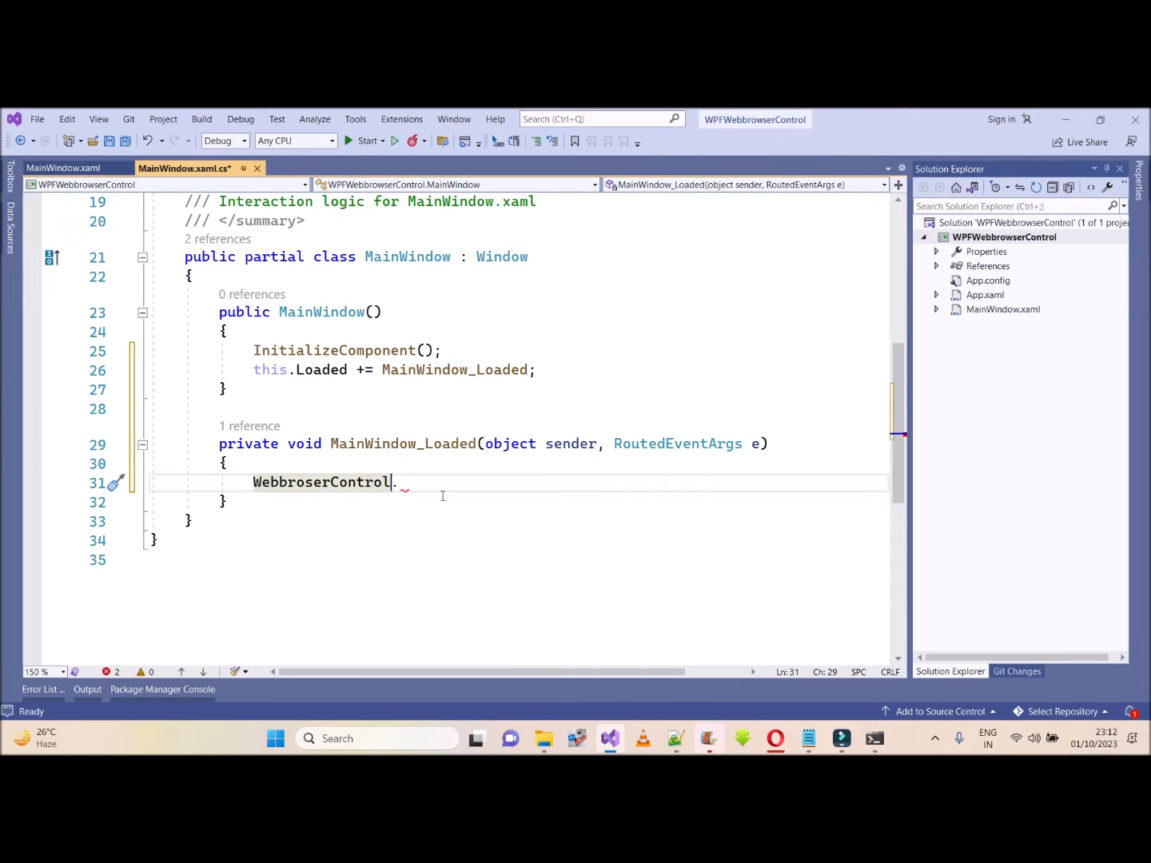
Complete the call WebbroserControl.Navigate(new Uri("")) with an empty URL string.
type(".")
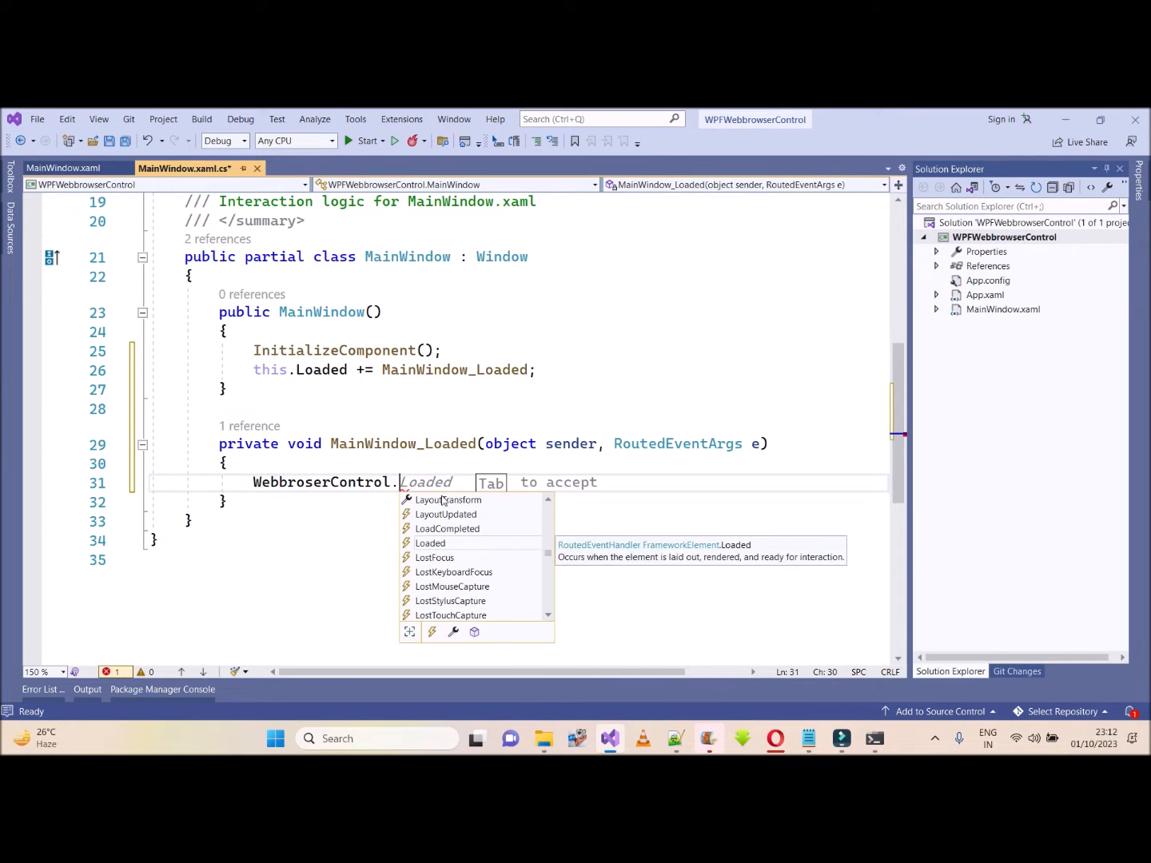
type("nav")
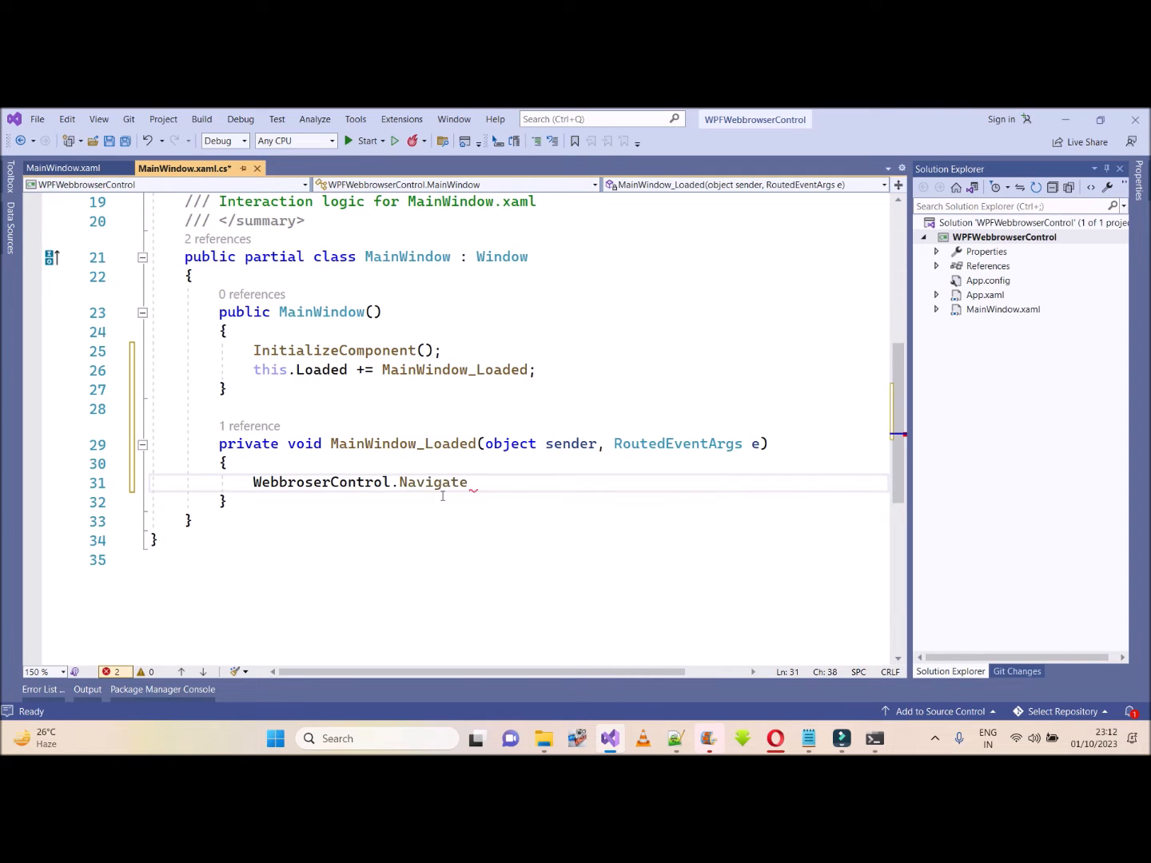
type("(")
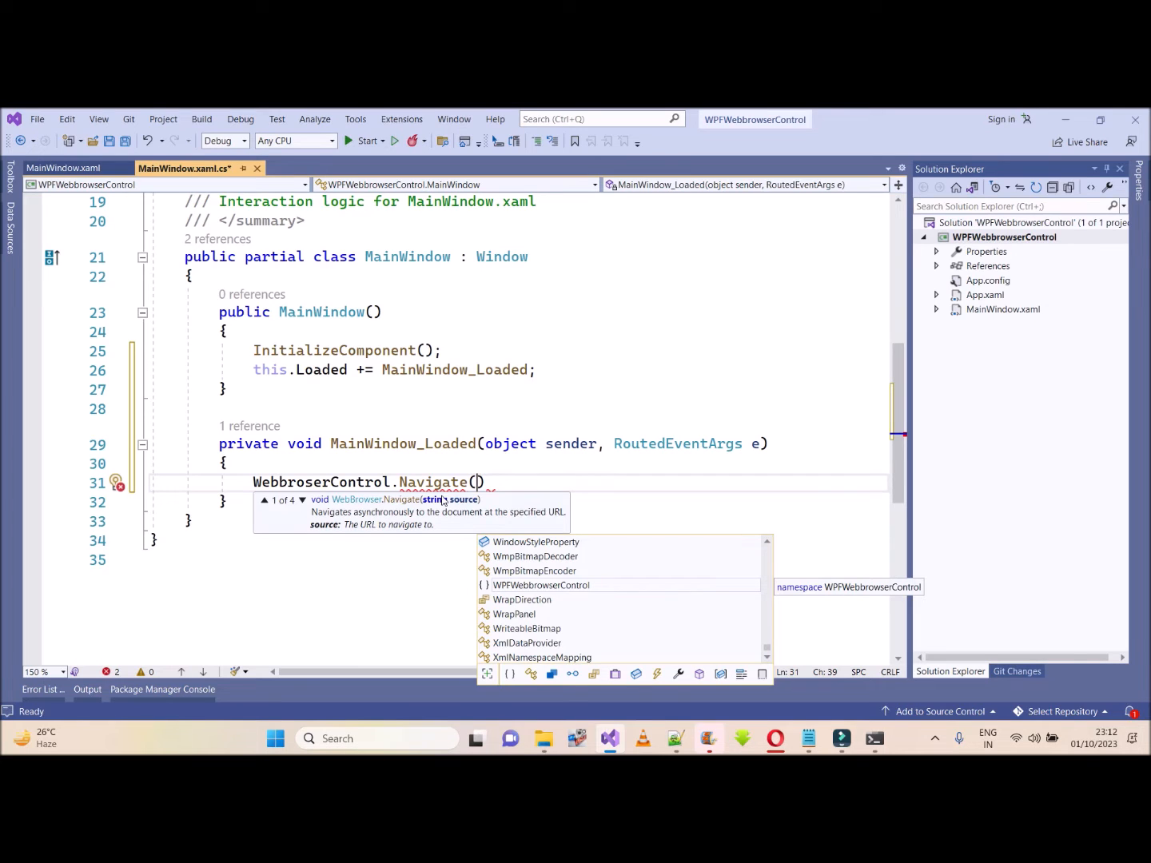
type("new")
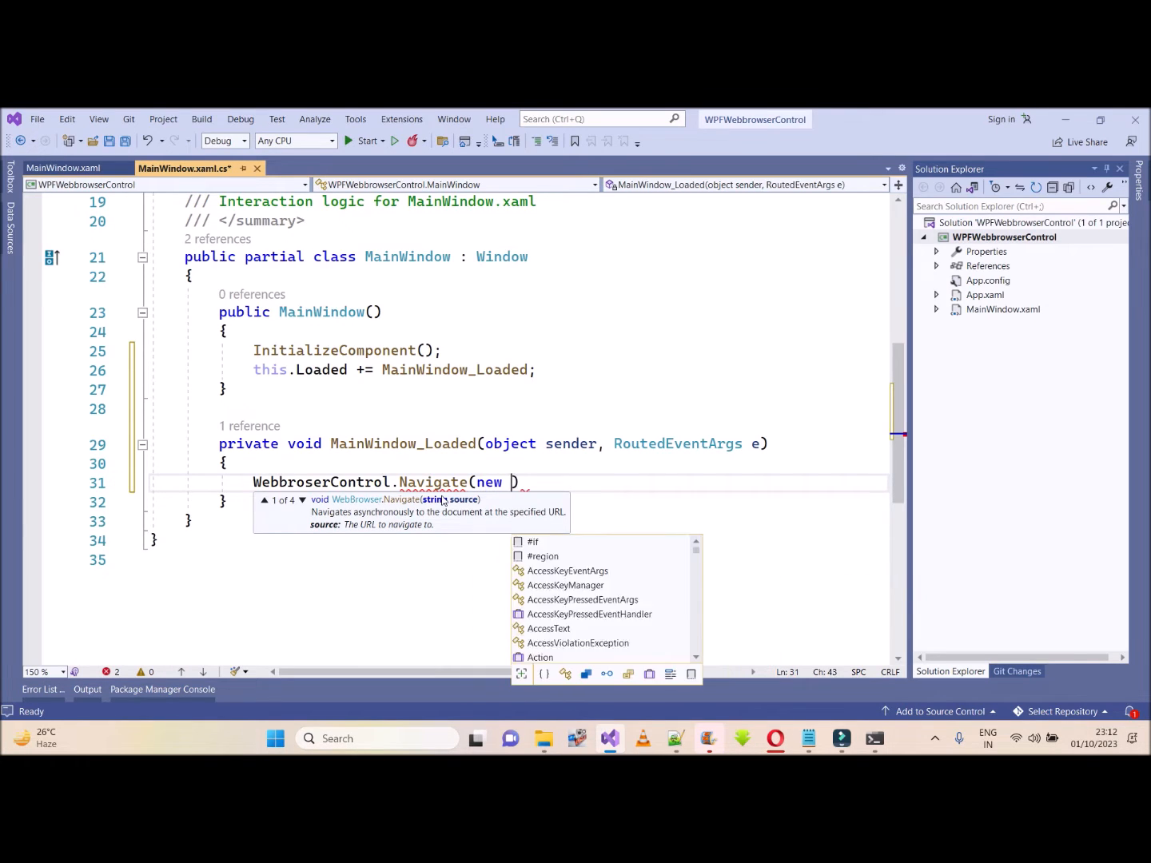
type("Uri")
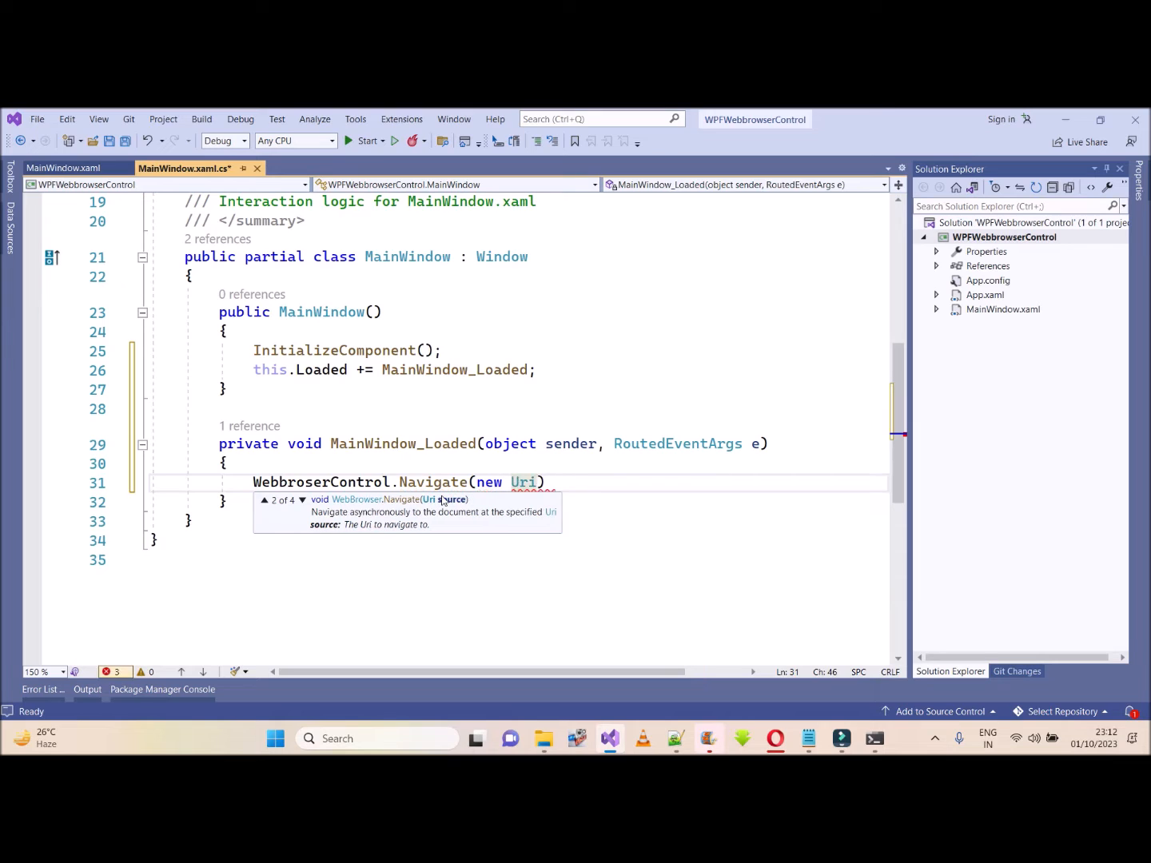
type("()")
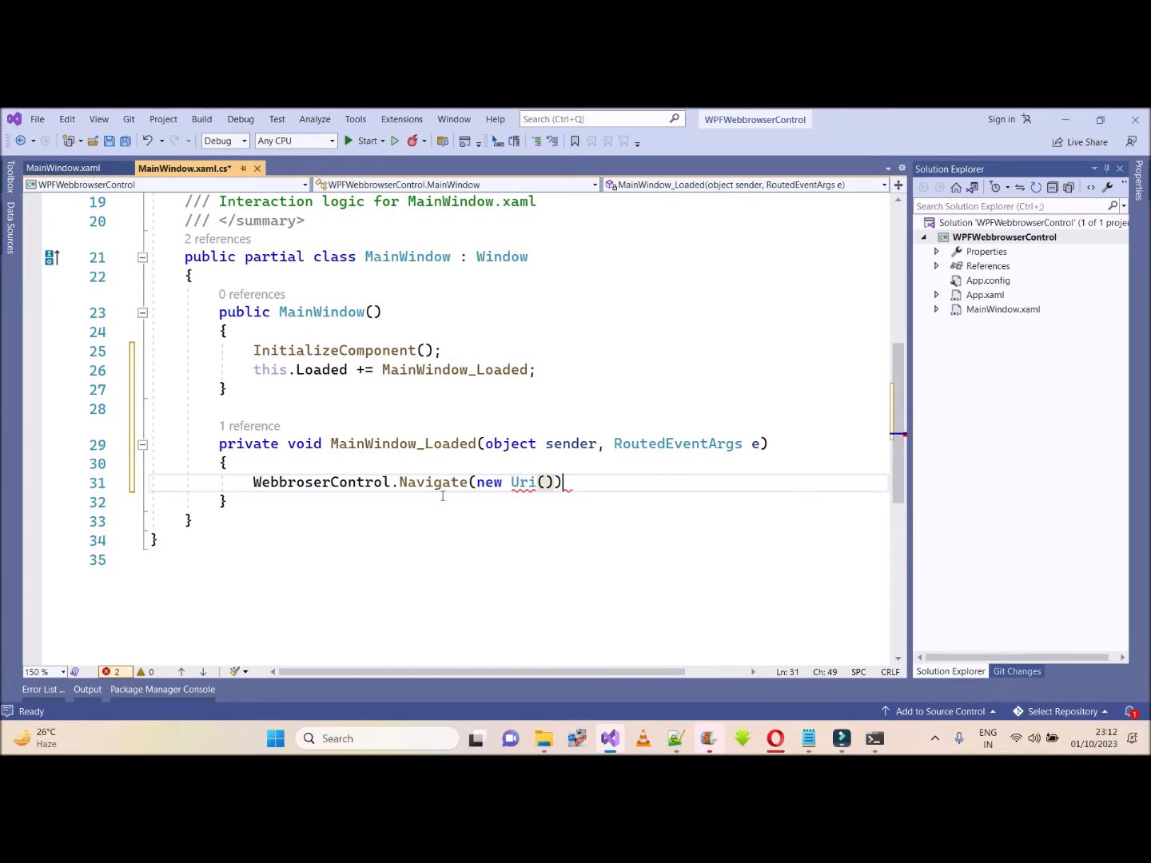
type("\"\"")
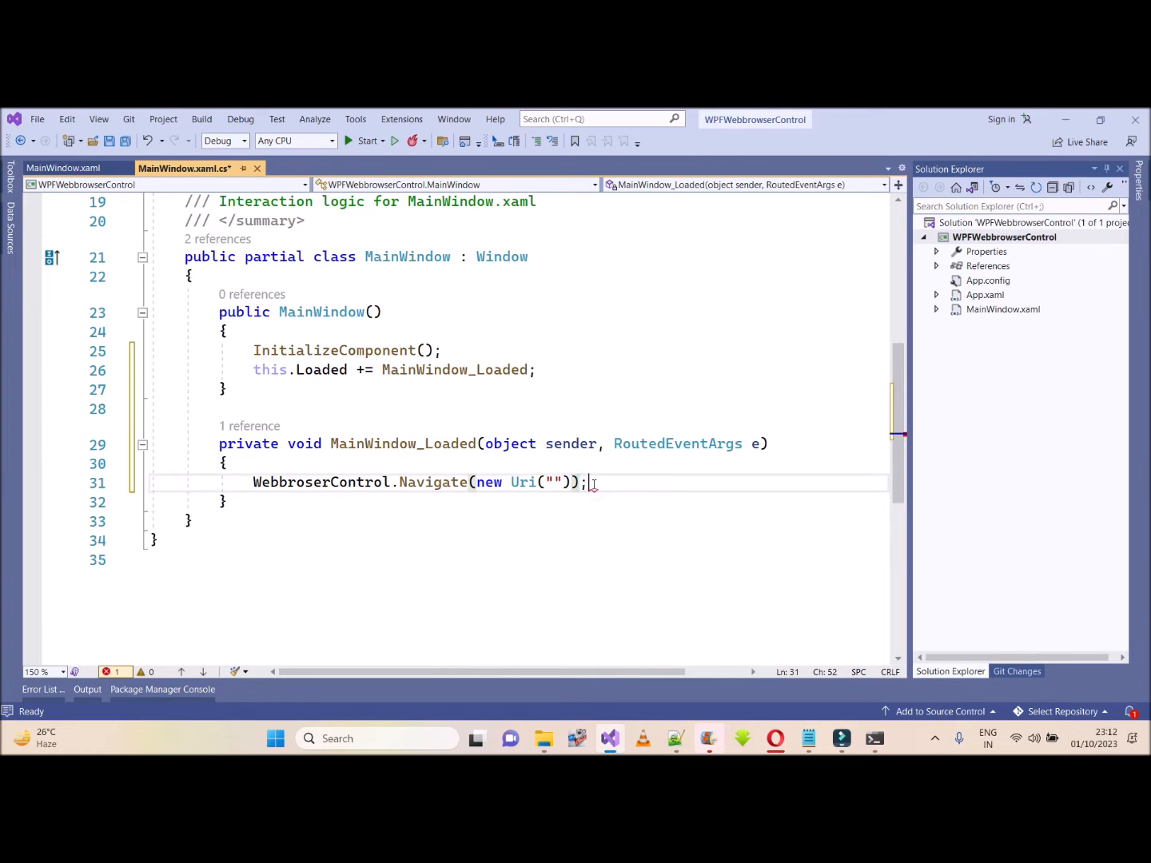
left_click(807, 738)
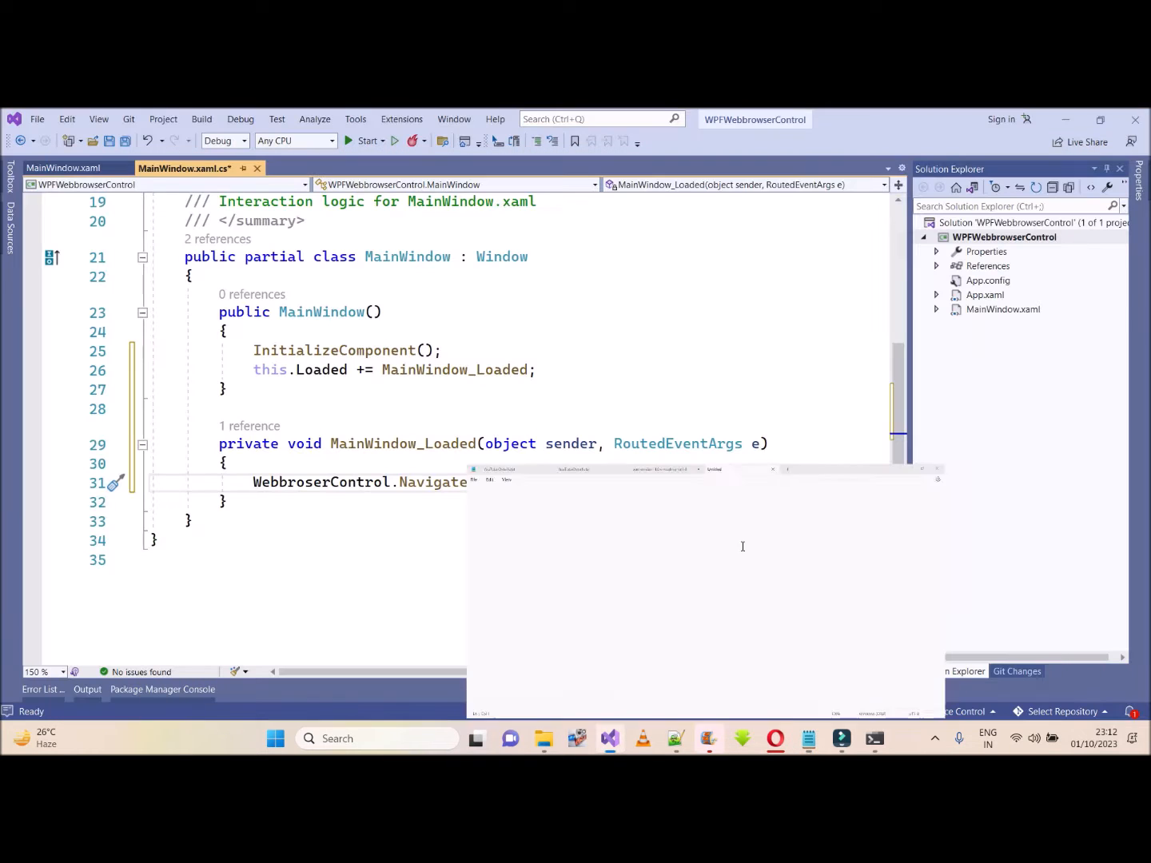
left_click(674, 739)
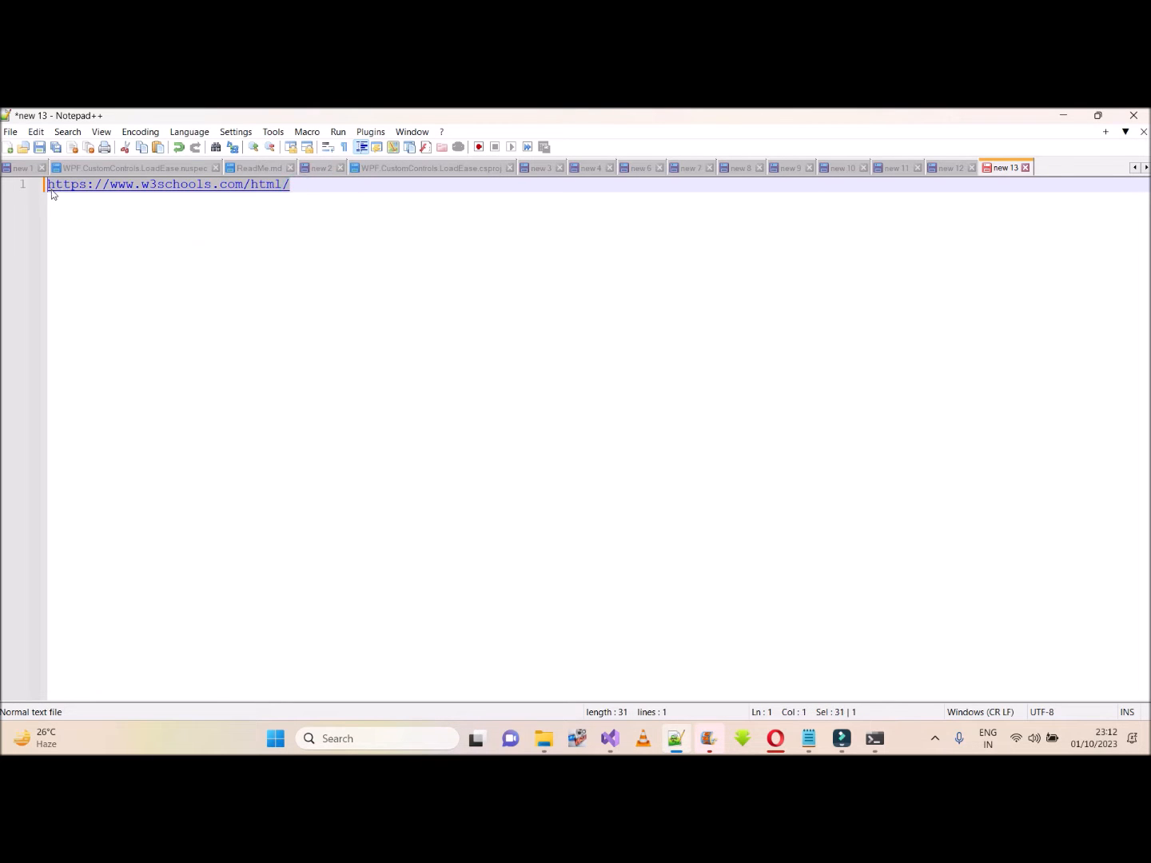
left_click(609, 738)
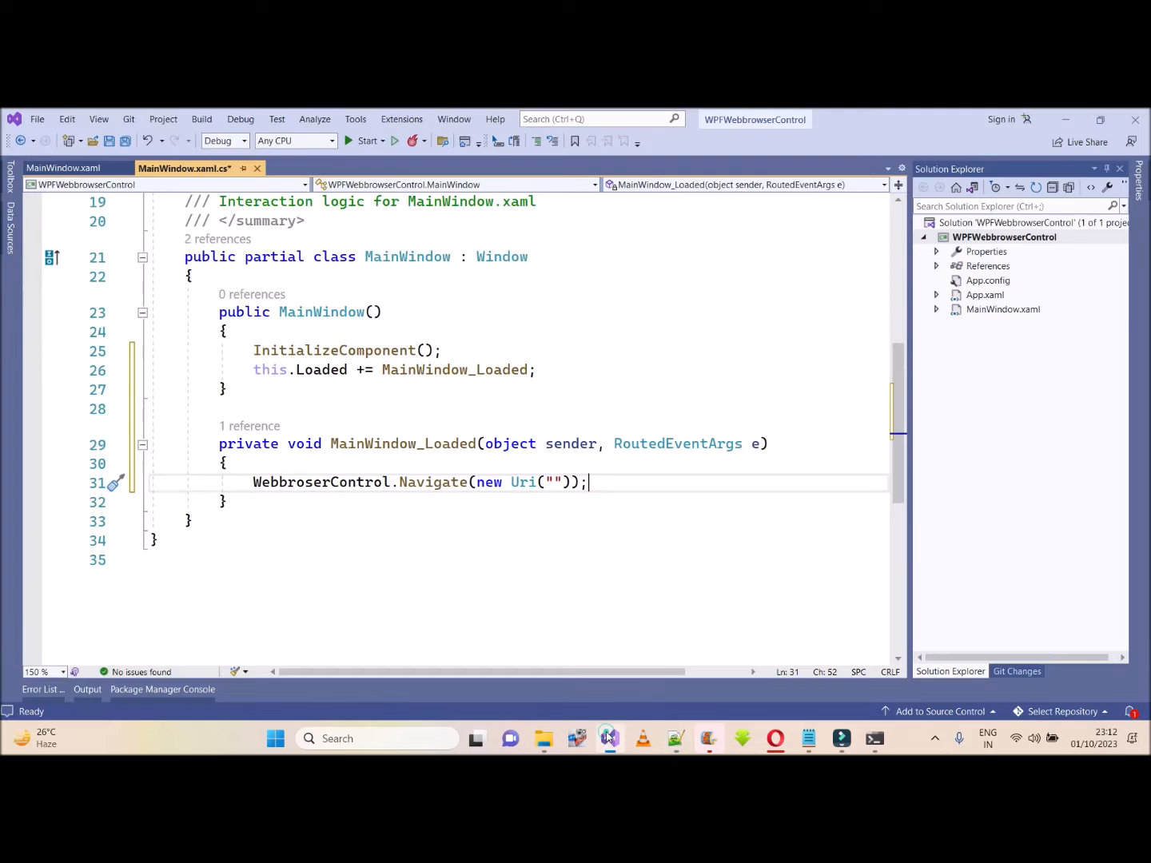
type("https://www.w3schools.com/html/")
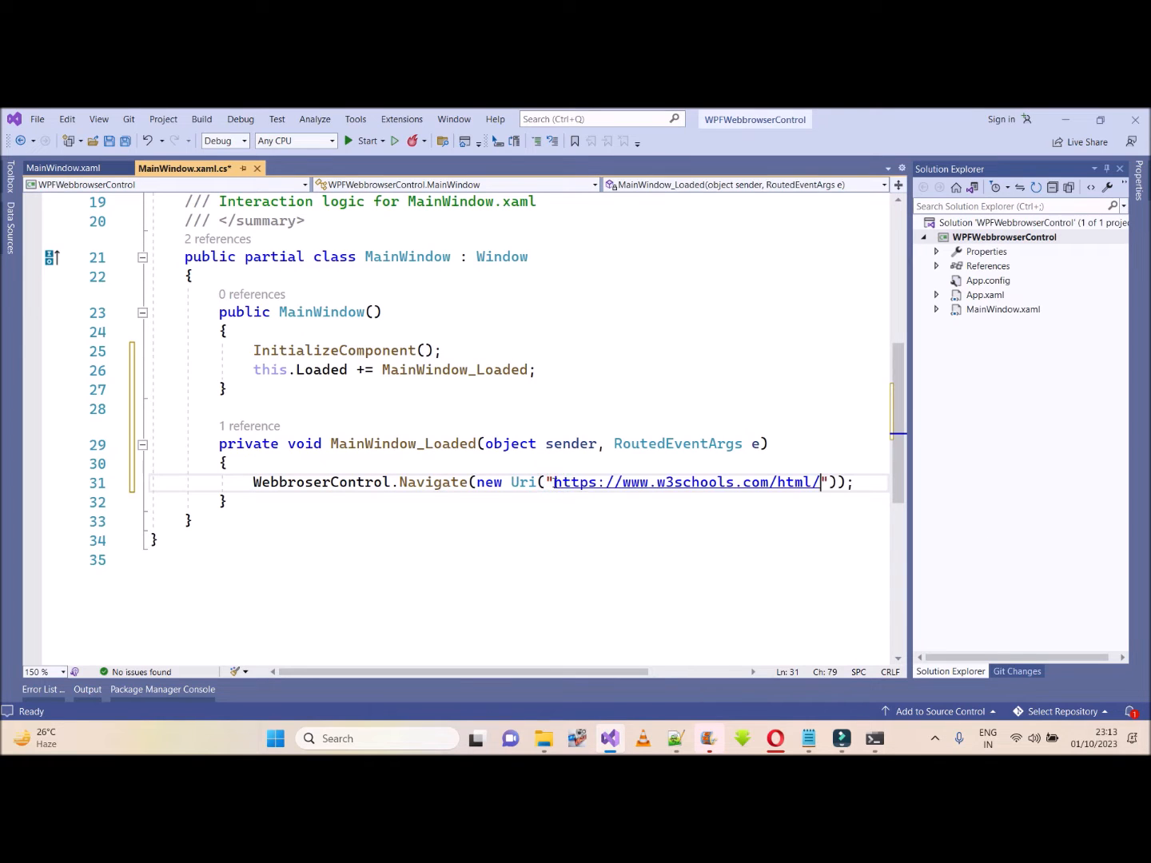
key("ctrl+s")
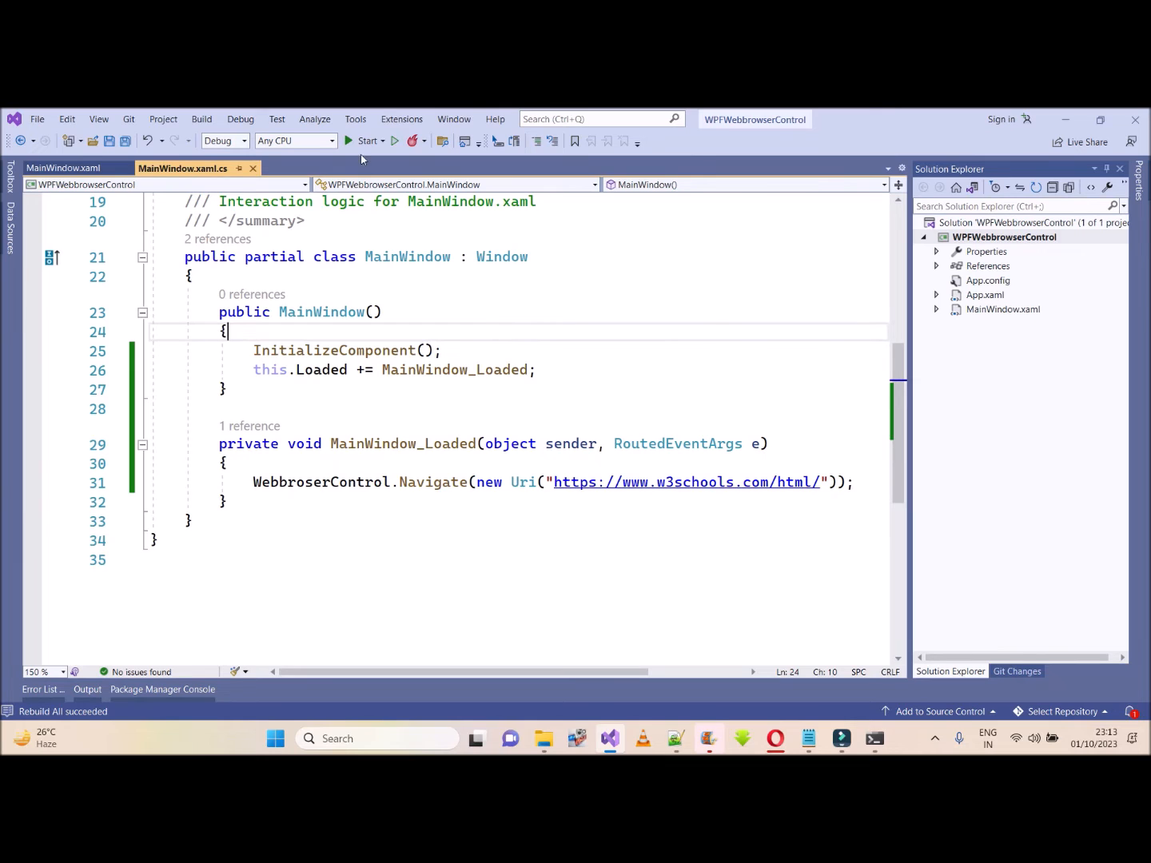
left_click(365, 140)
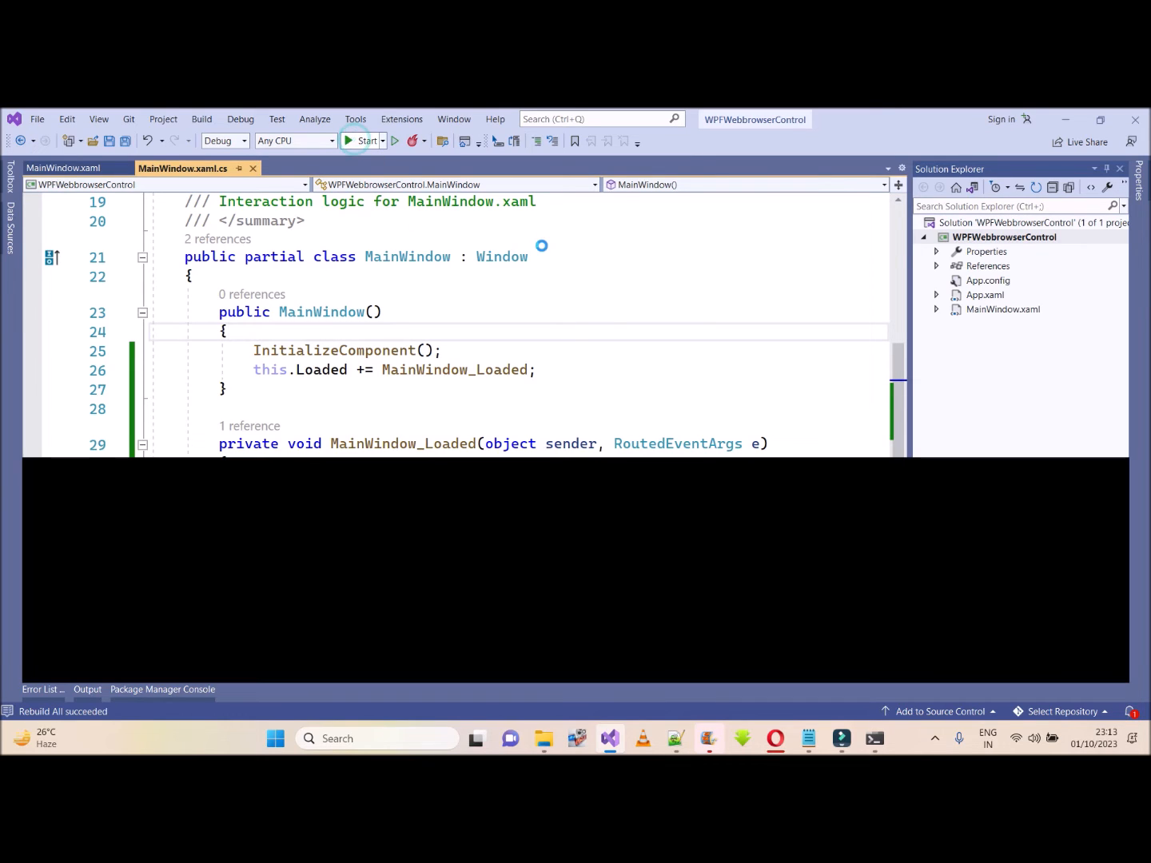
left_click(361, 140)
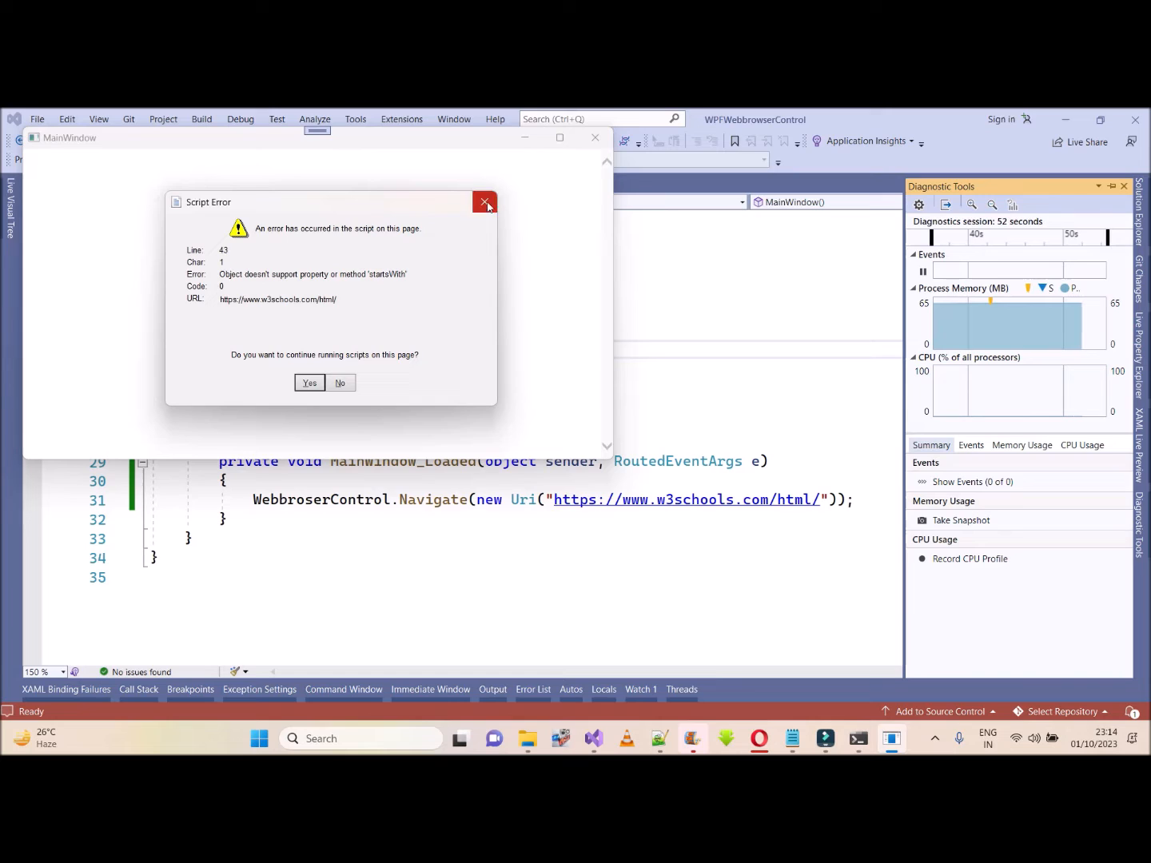
mouse_move(486, 202)
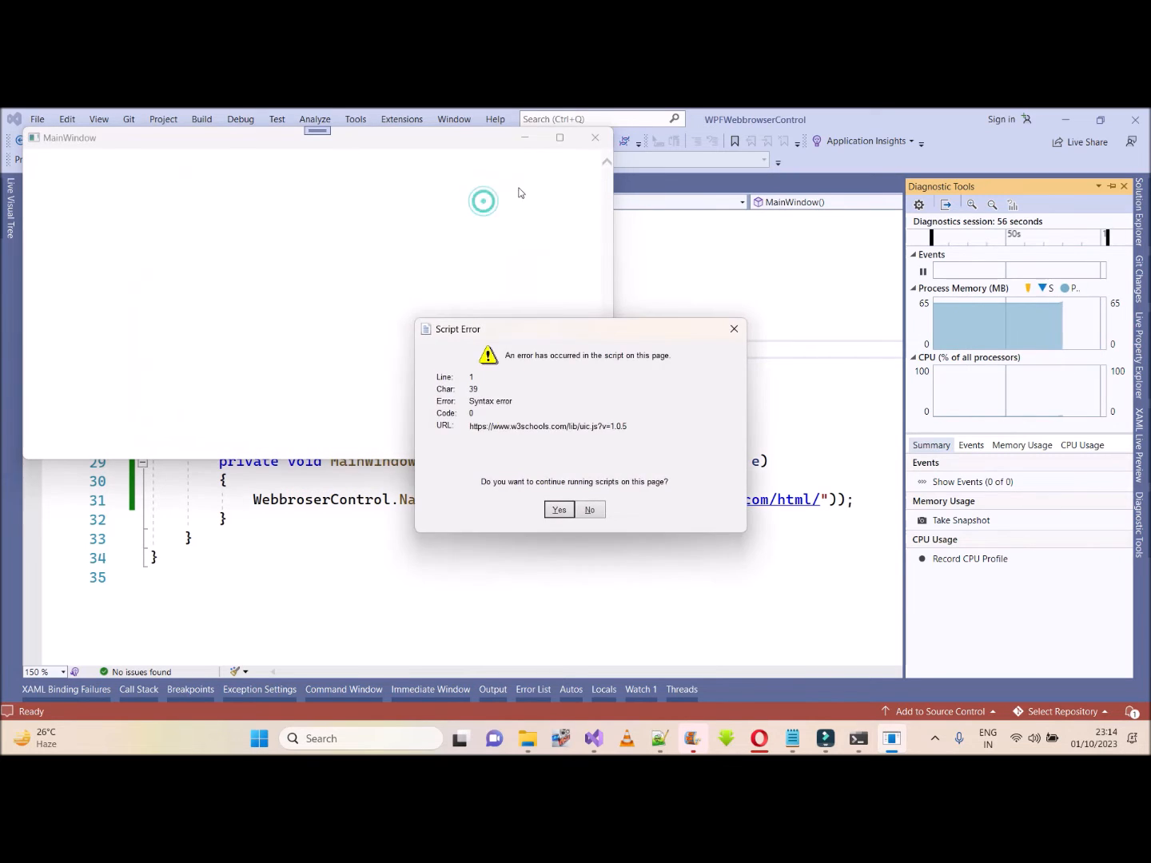
Answer Yes, Yes, No and close the Script Error dialogs, then maximize the window showing the HTML Tutorial.
left_click(560, 508)
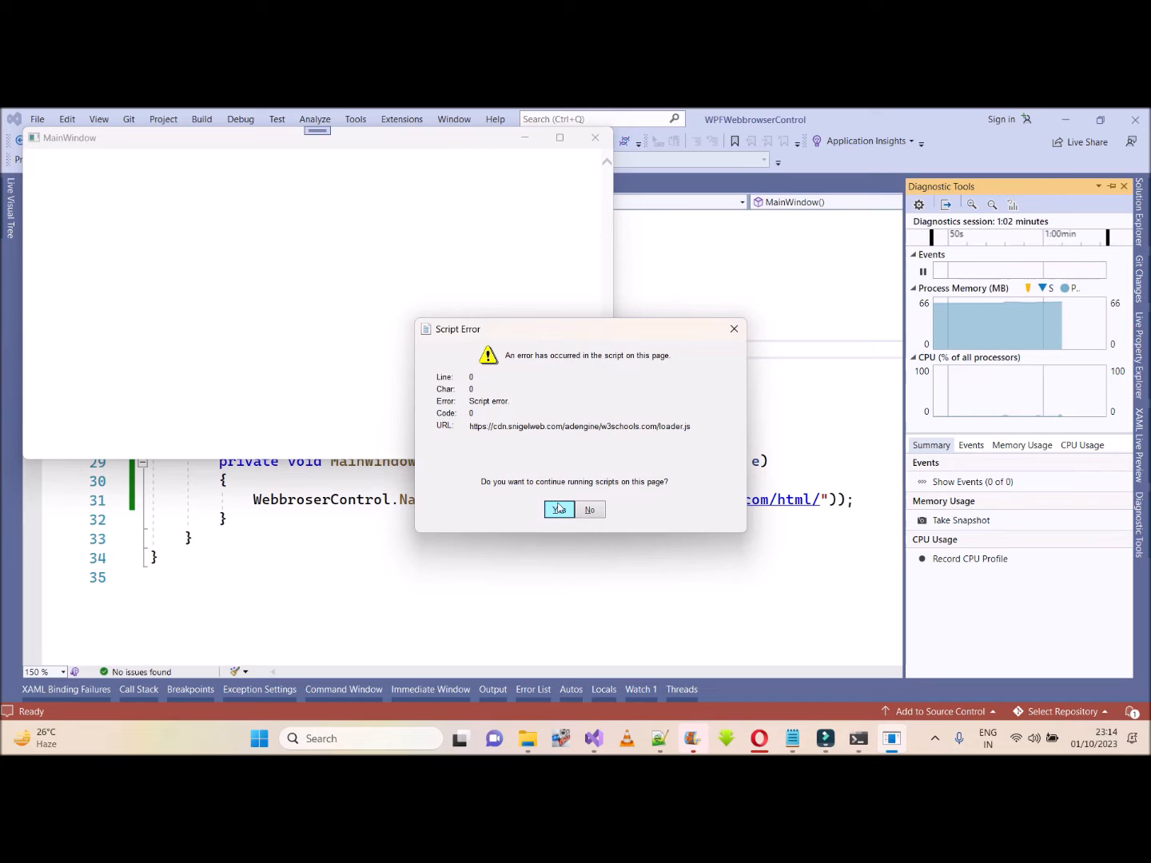
left_click(559, 510)
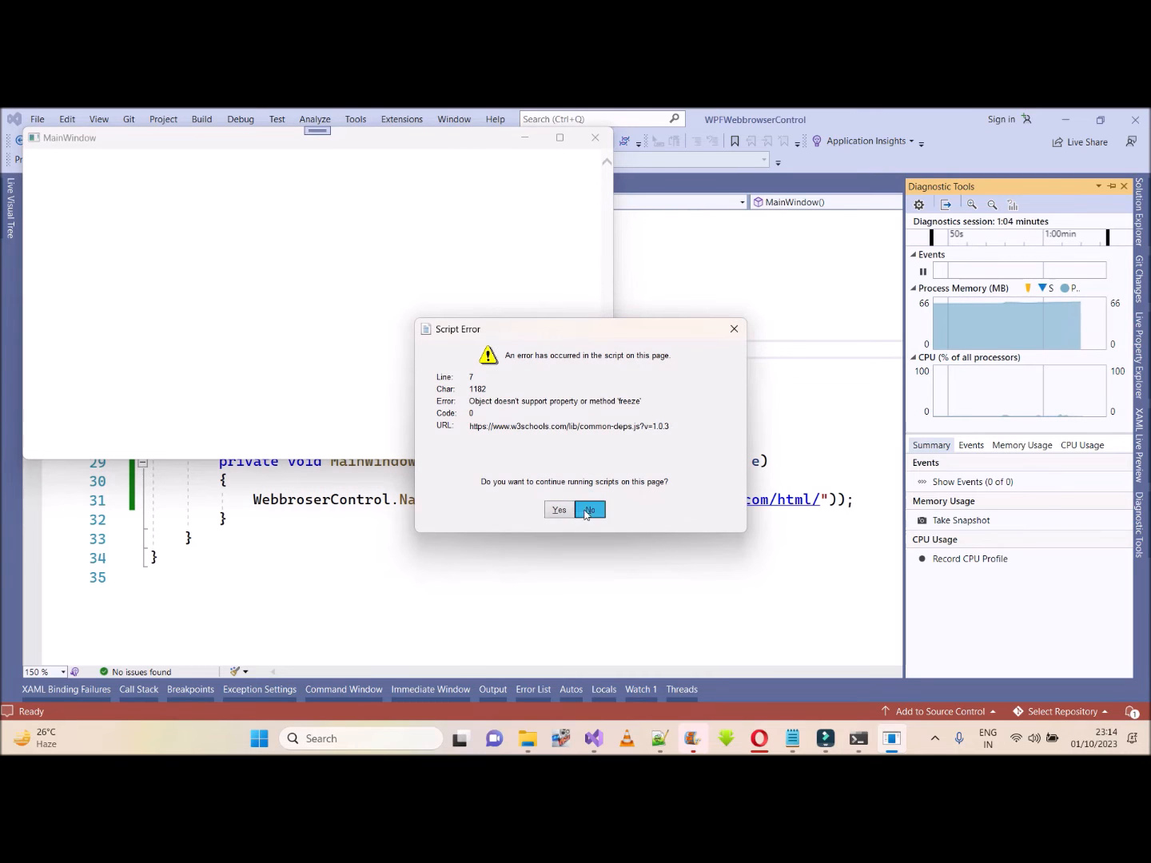
left_click(588, 509)
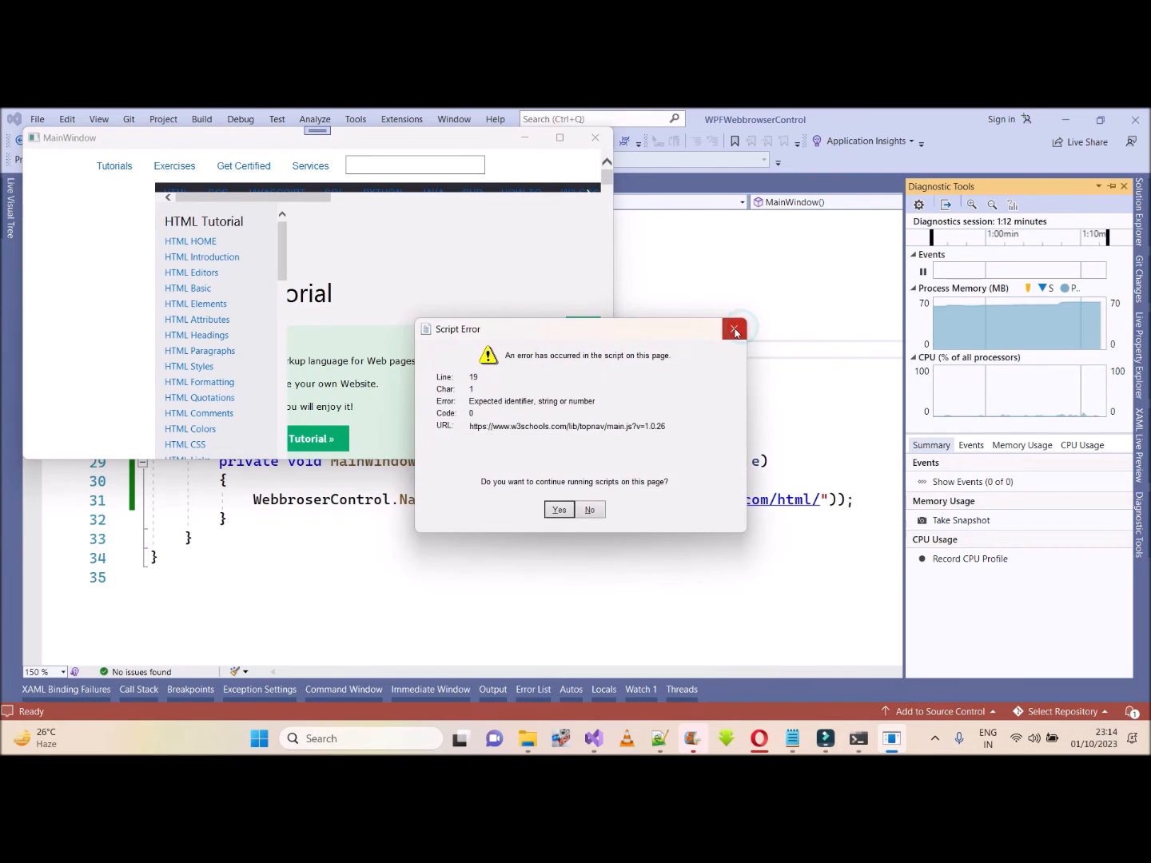
left_click(734, 329)
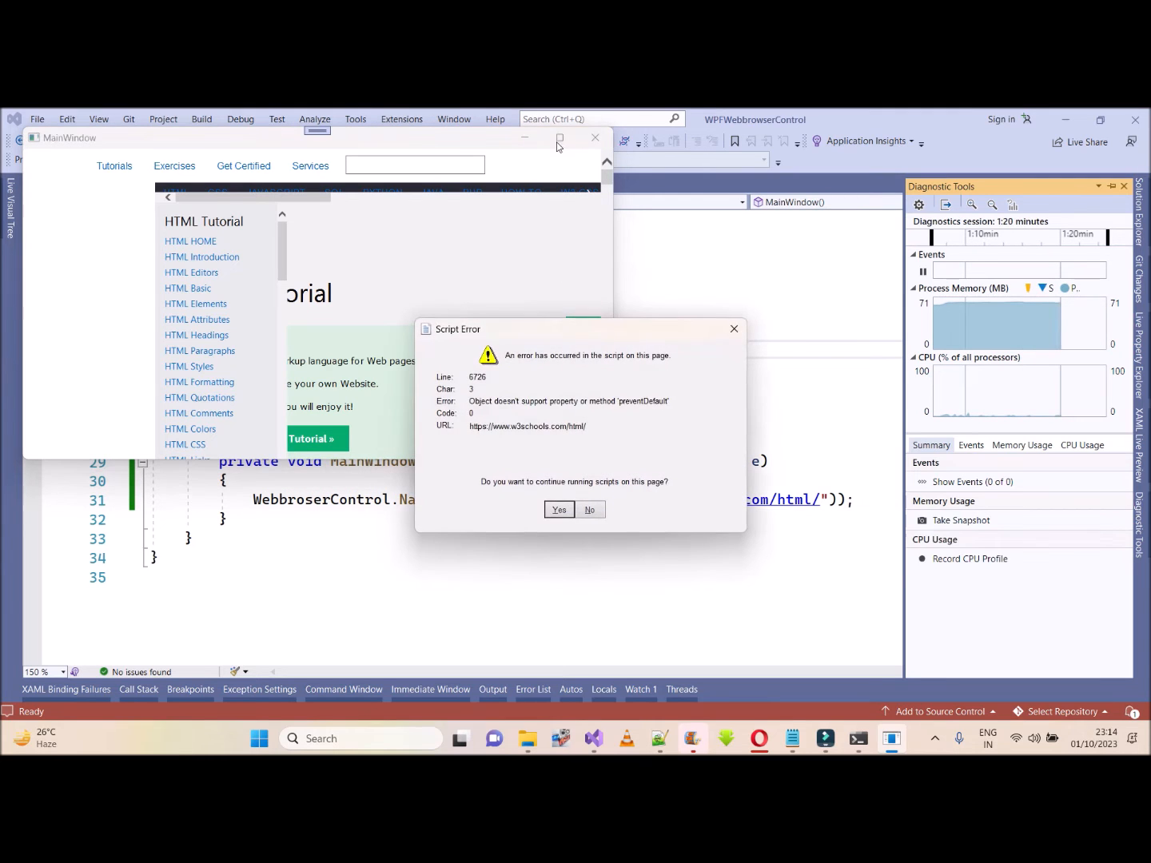
left_click(559, 508)
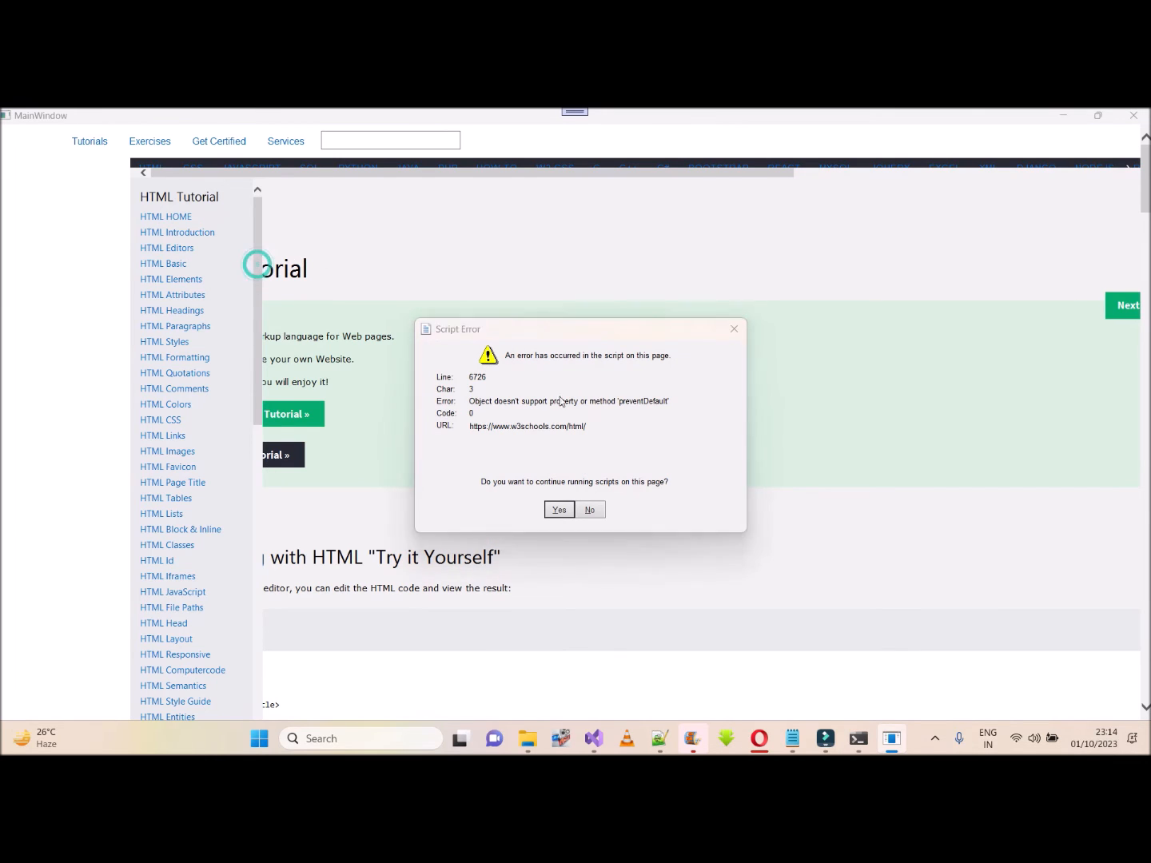
Close the error, navigate to the HTML Paragraphs lesson, and answer No to each following script error.
left_click(560, 508)
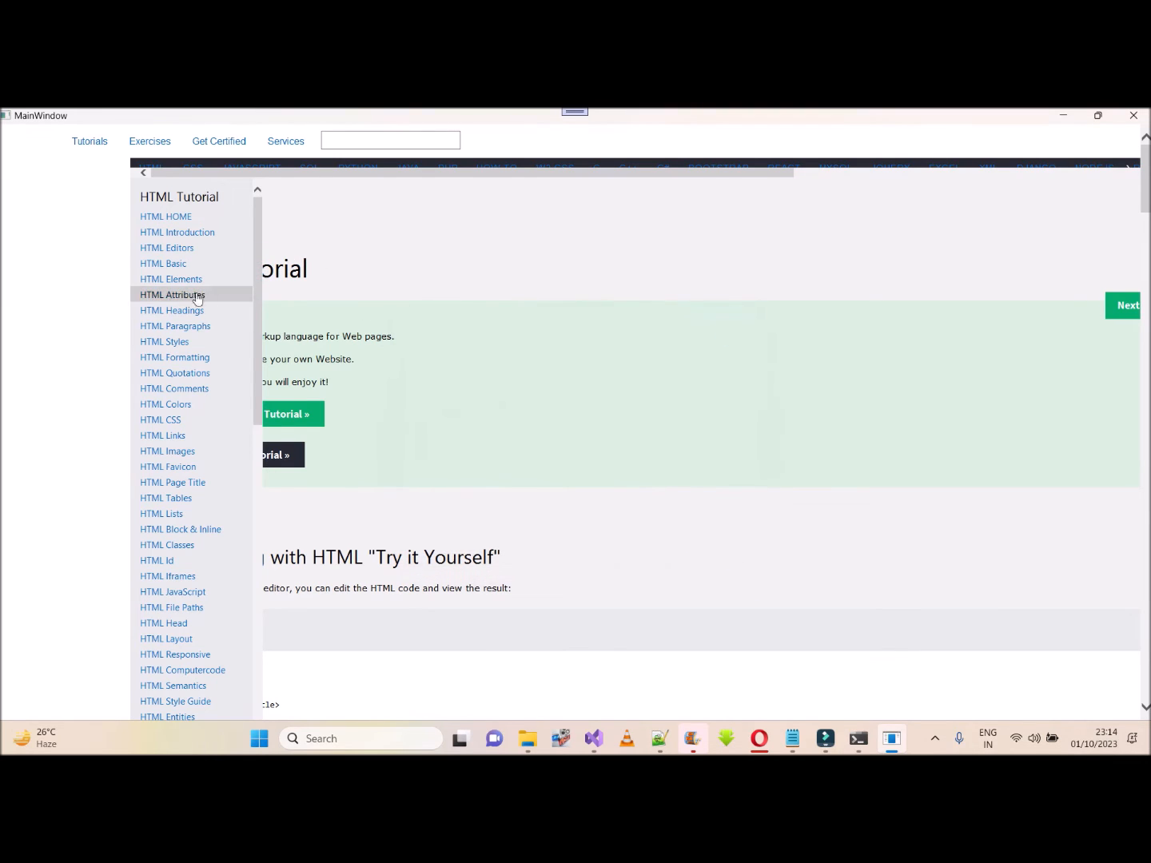
mouse_move(242, 253)
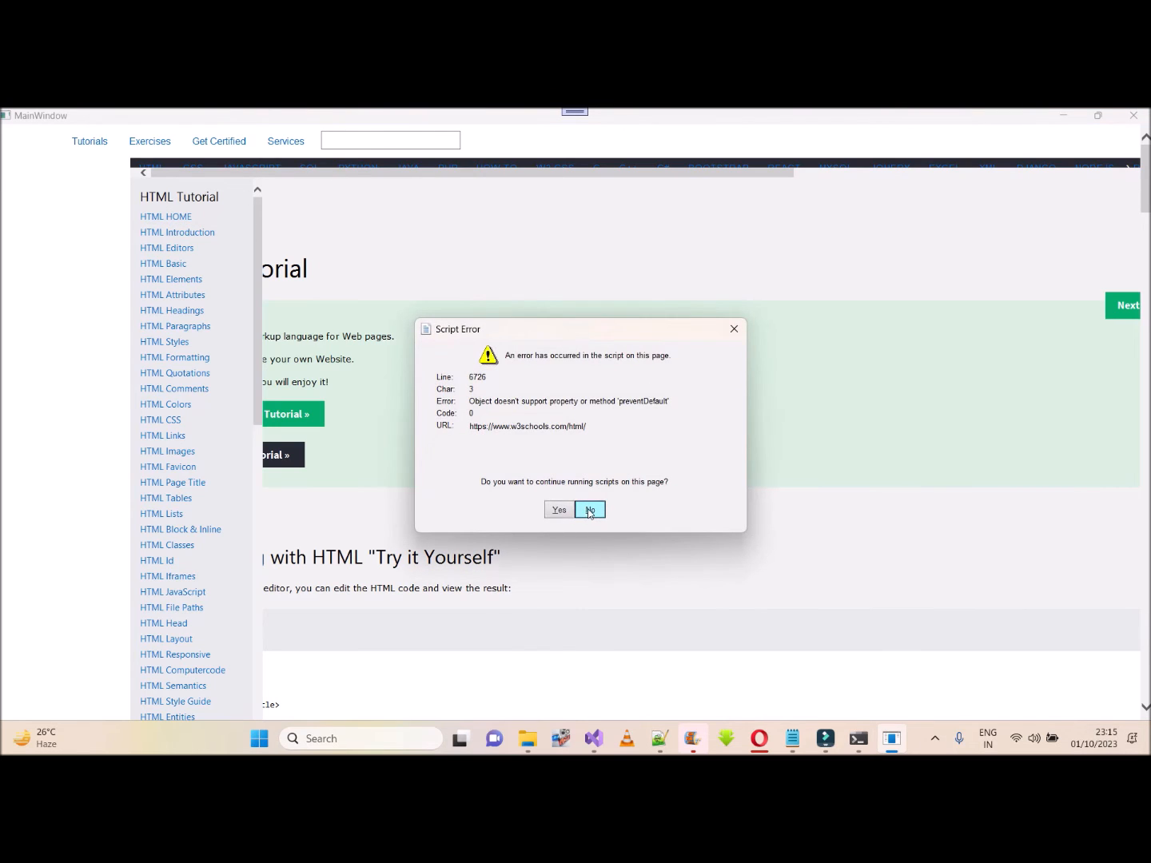
left_click(590, 509)
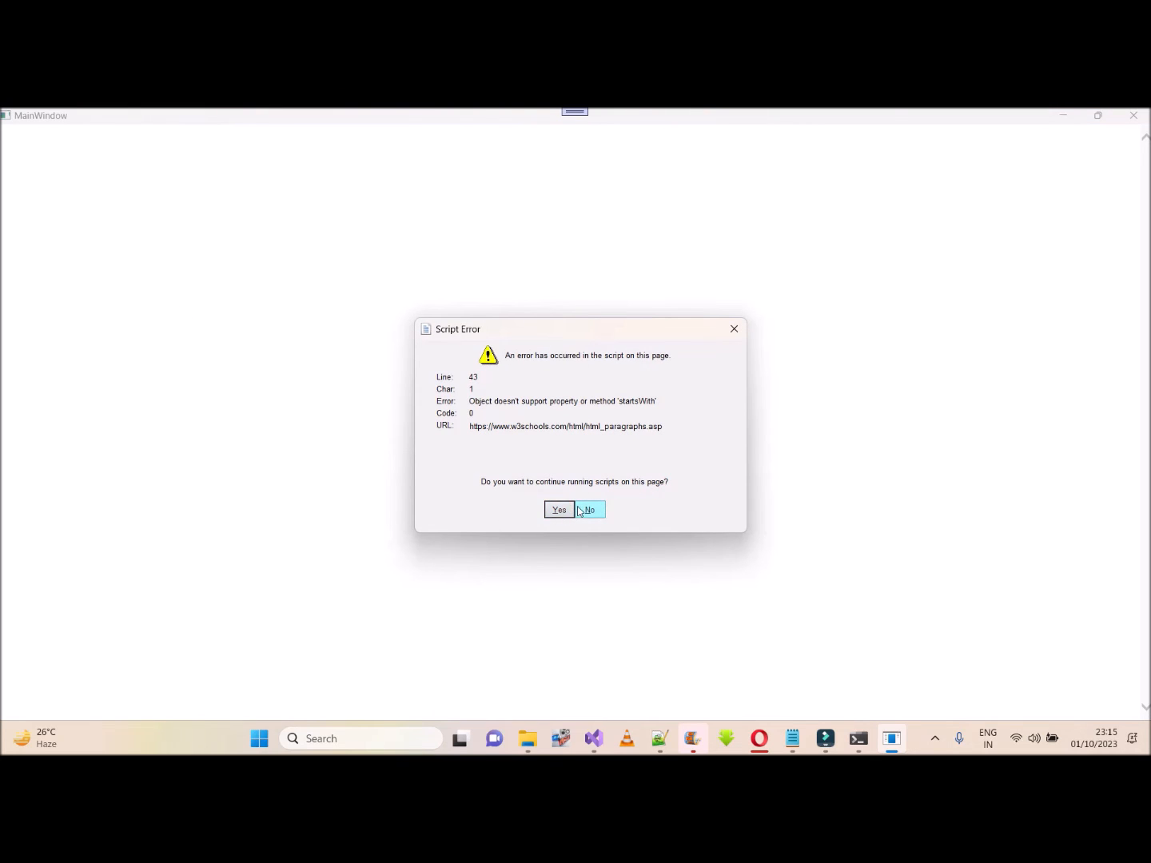
left_click(589, 508)
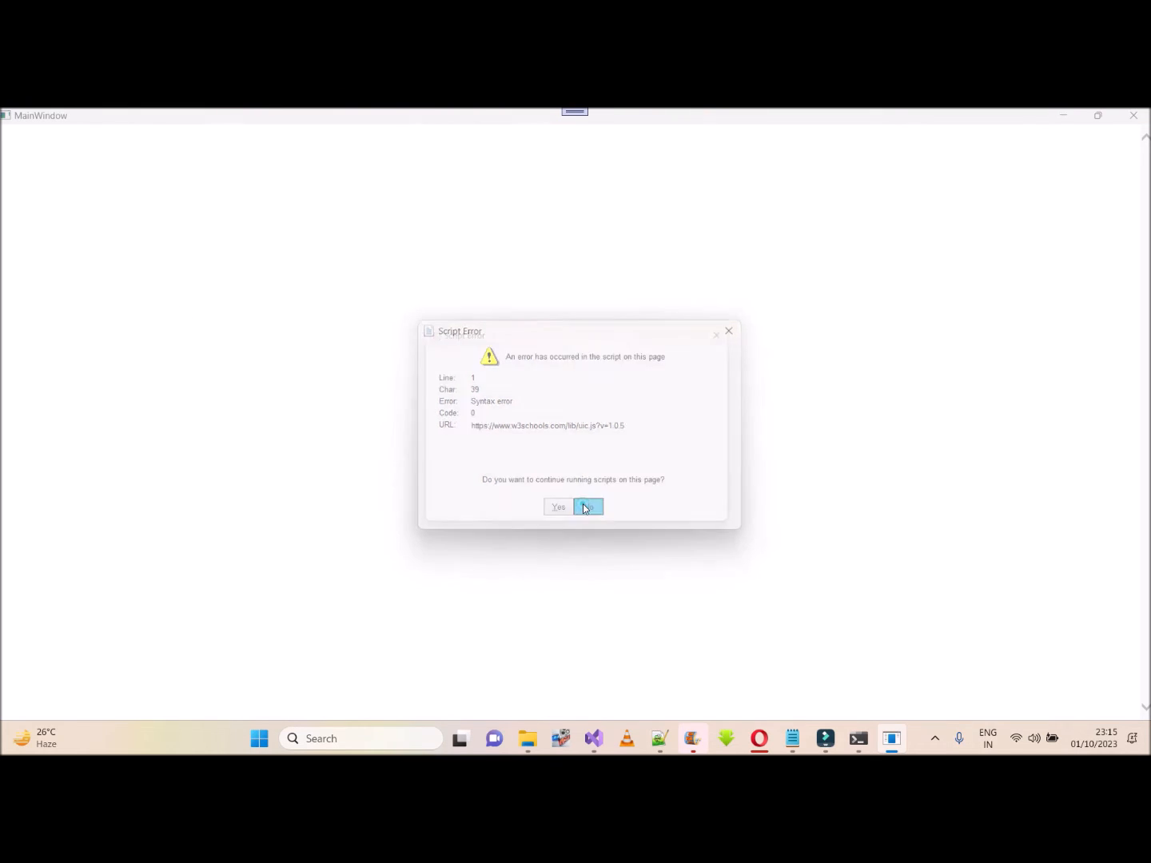
left_click(589, 507)
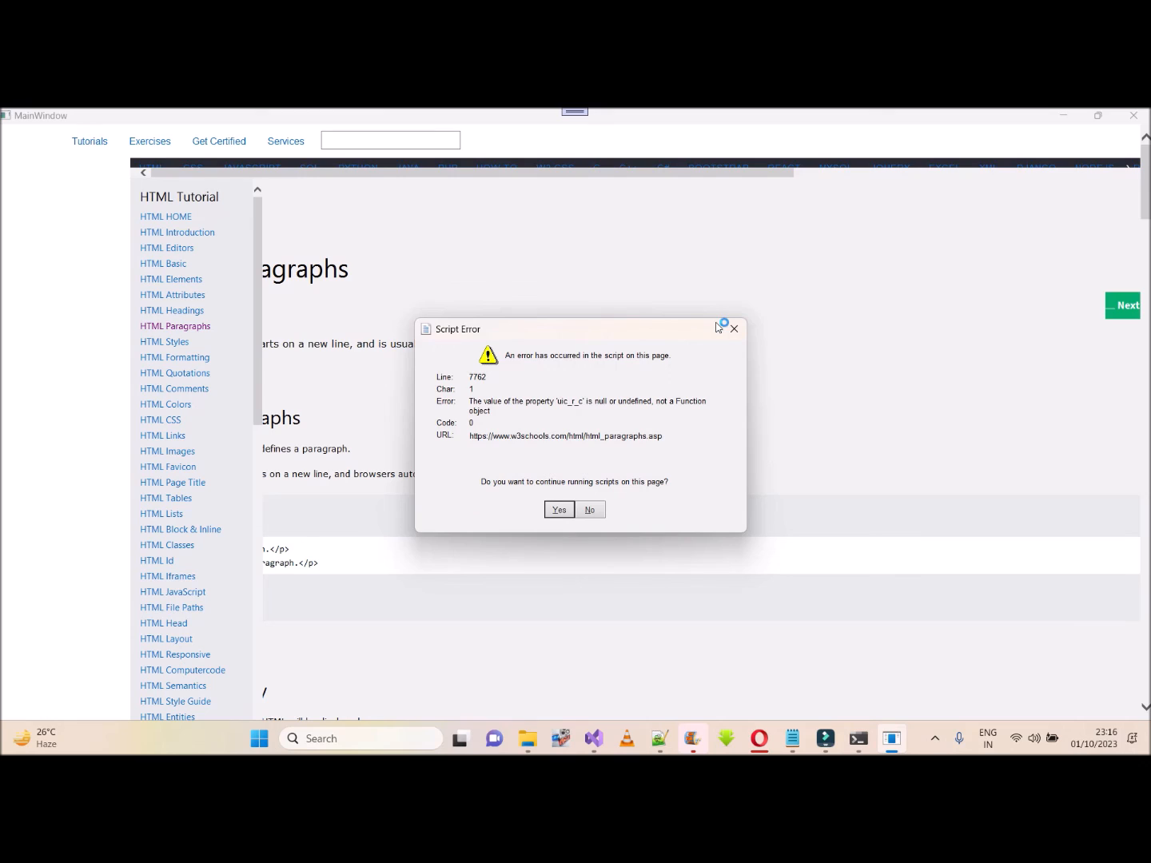
mouse_move(719, 328)
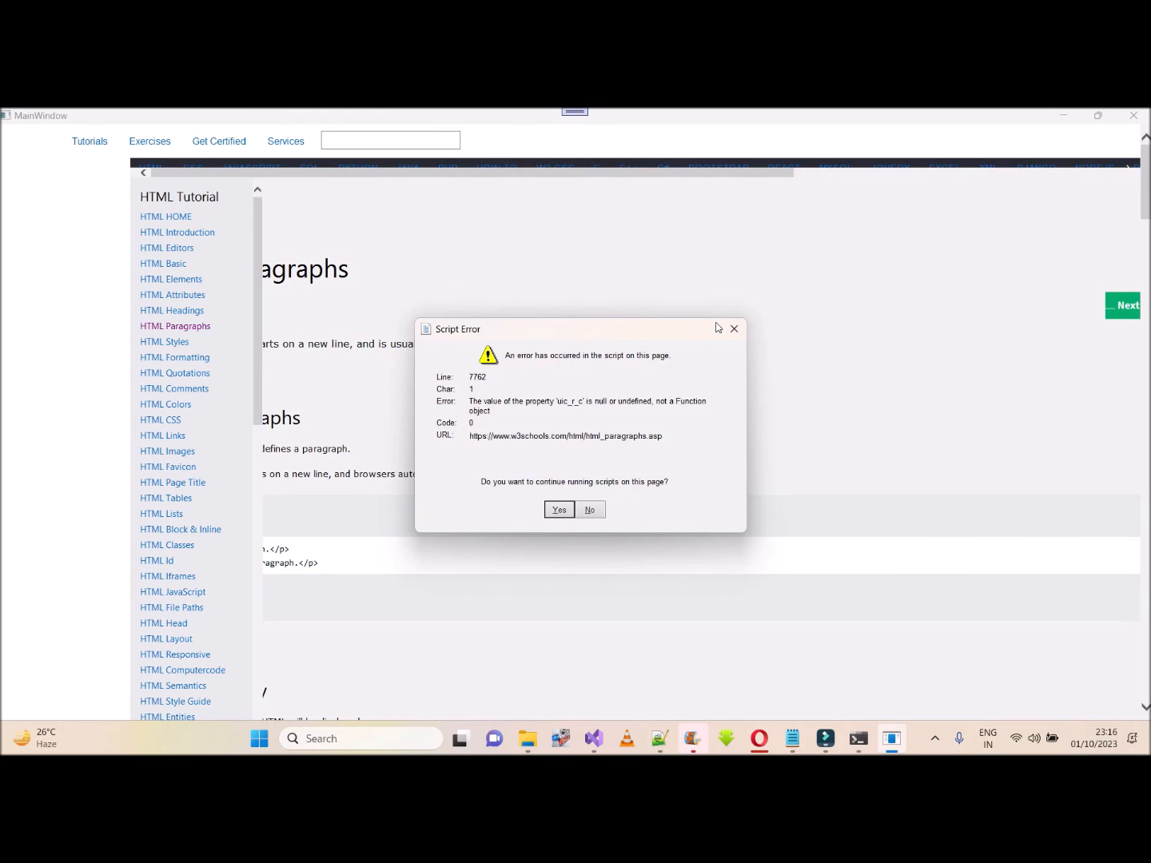